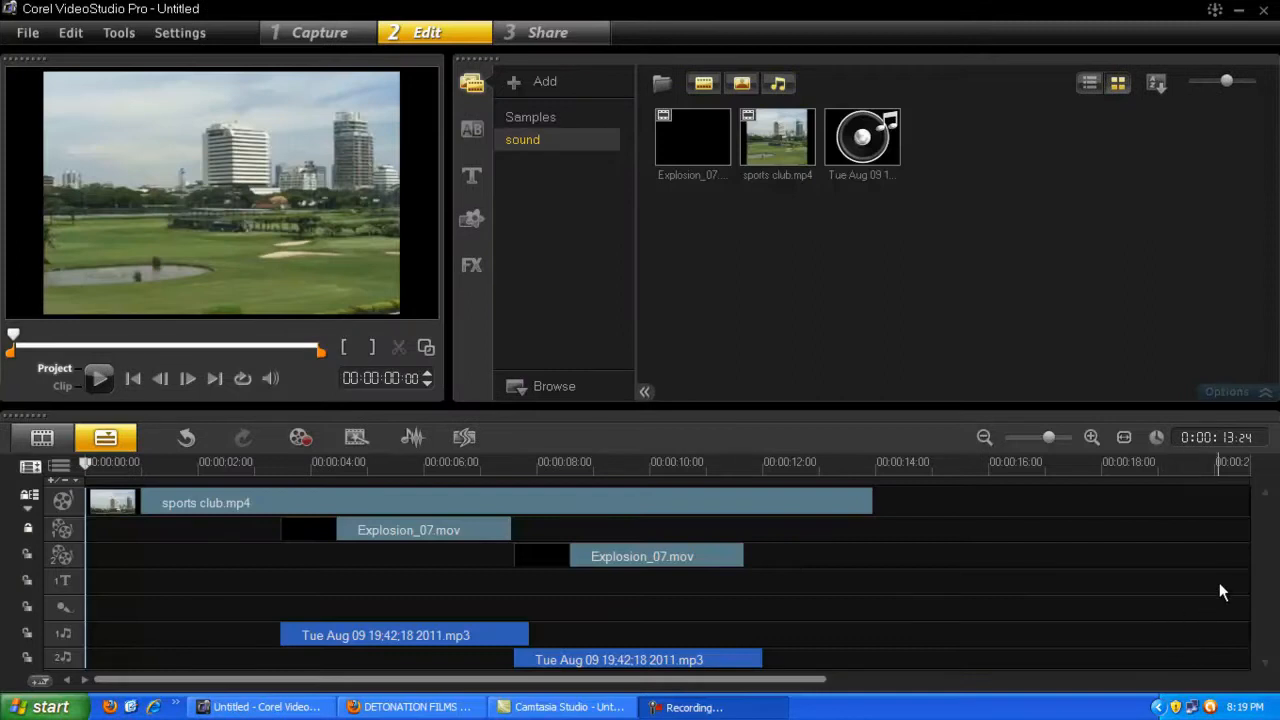
mouse_move(1266, 622)
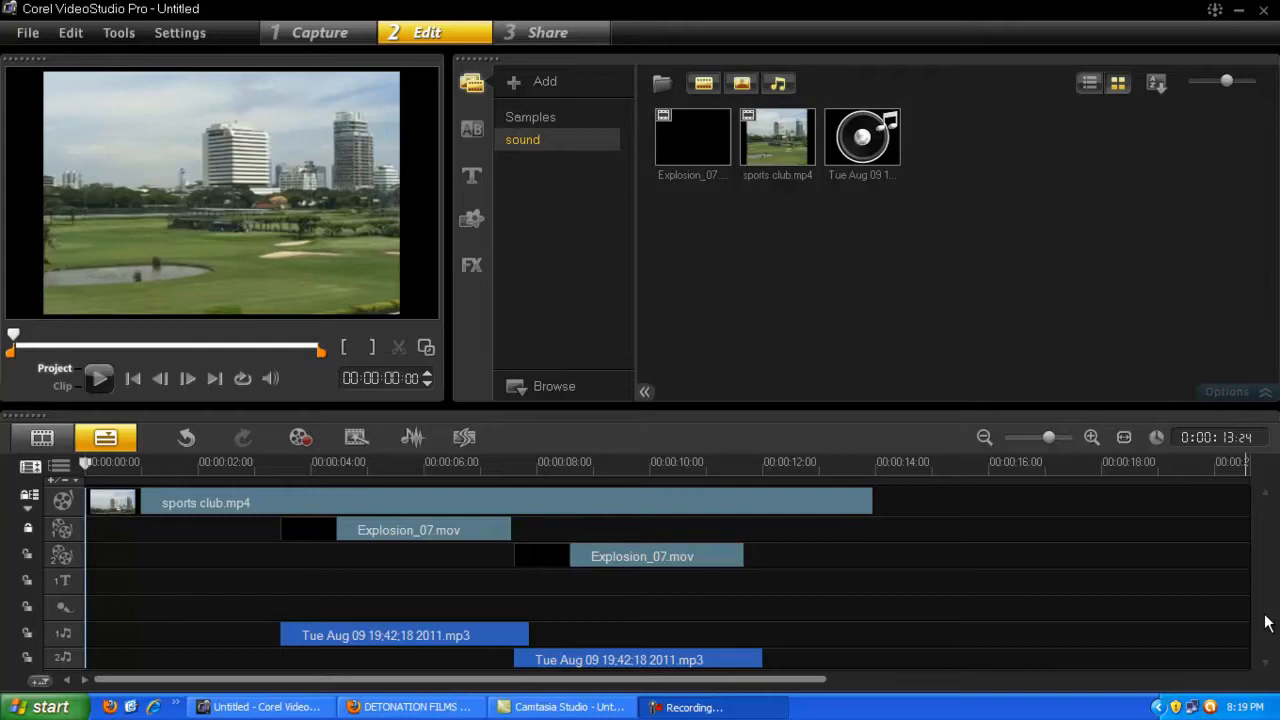
mouse_move(1015, 402)
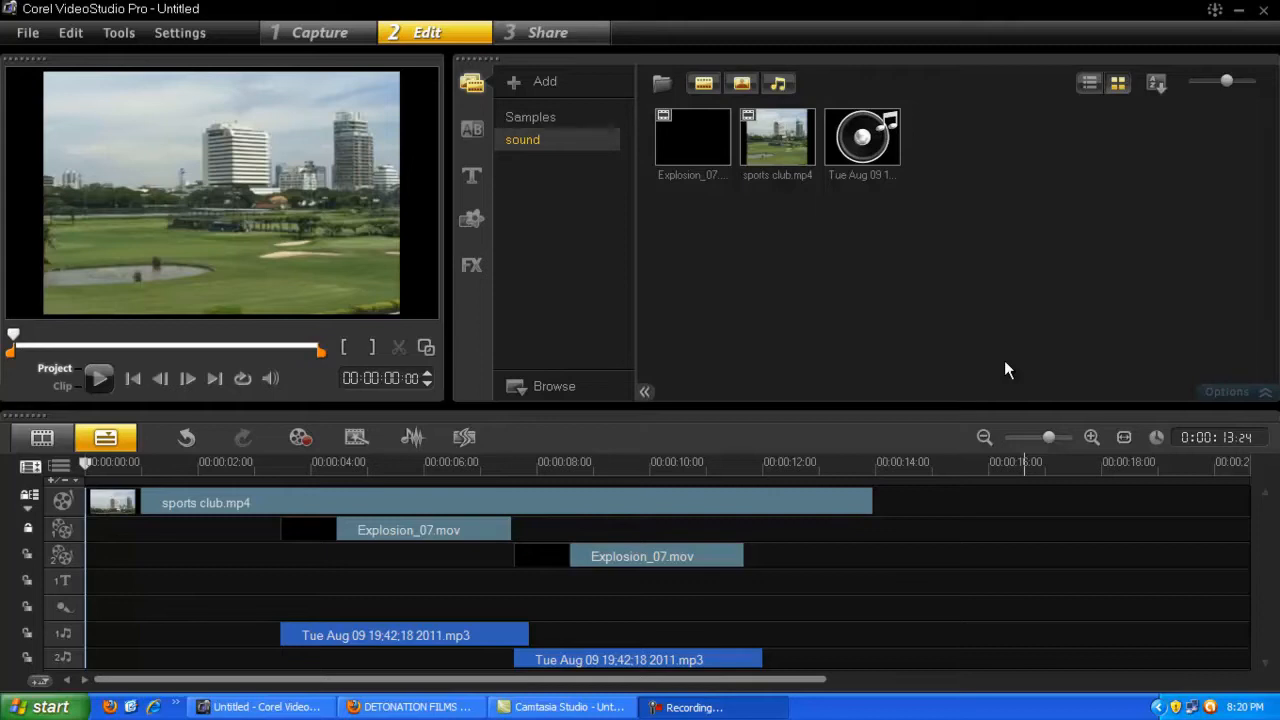
mouse_move(857, 400)
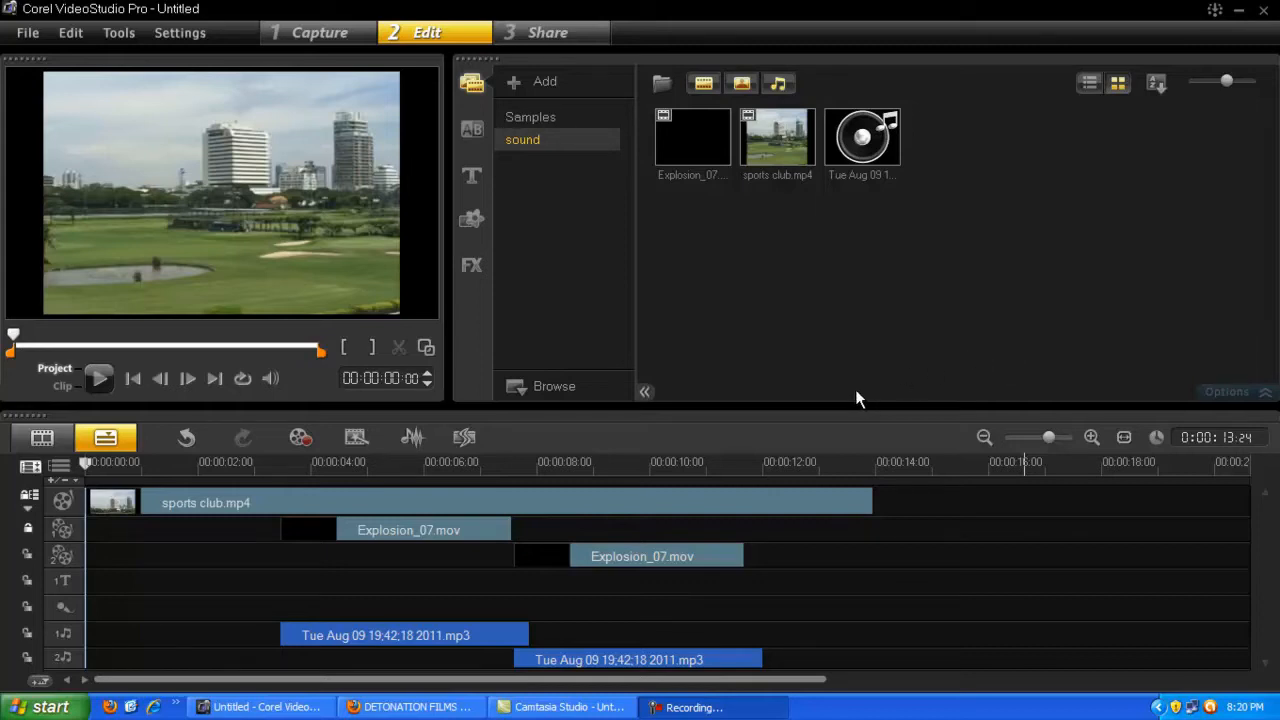
mouse_move(850, 372)
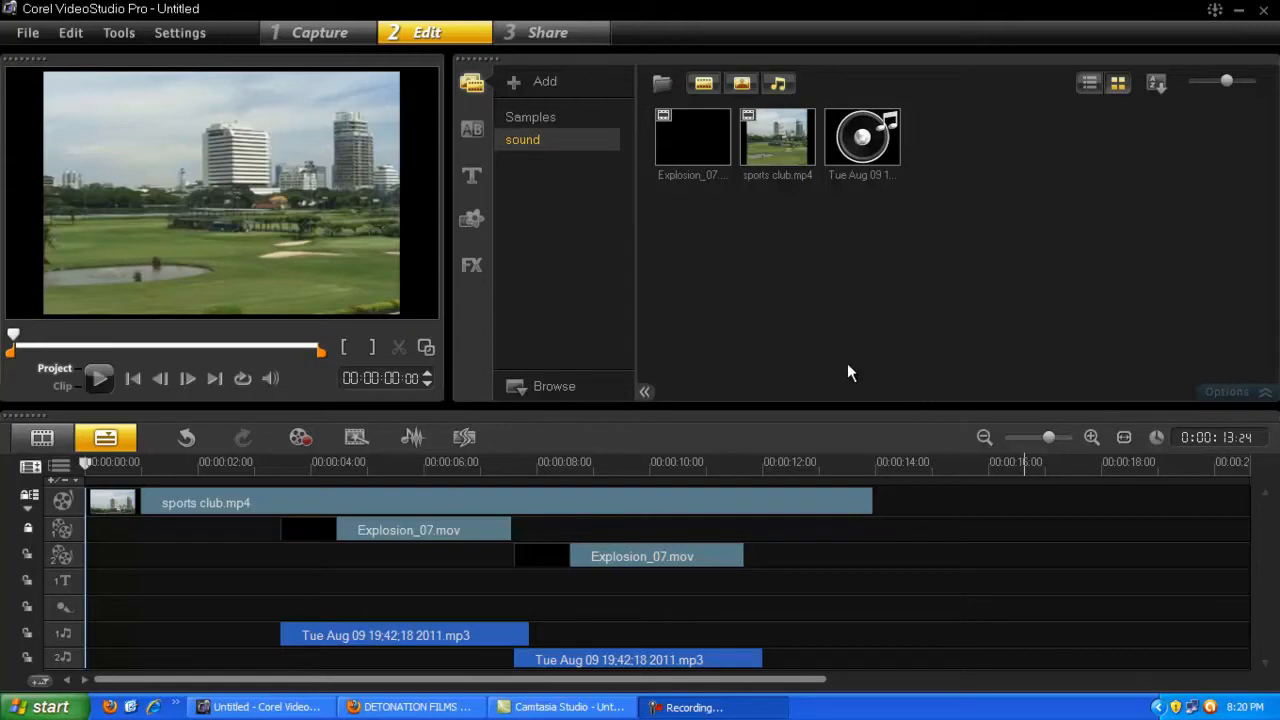
mouse_move(557, 453)
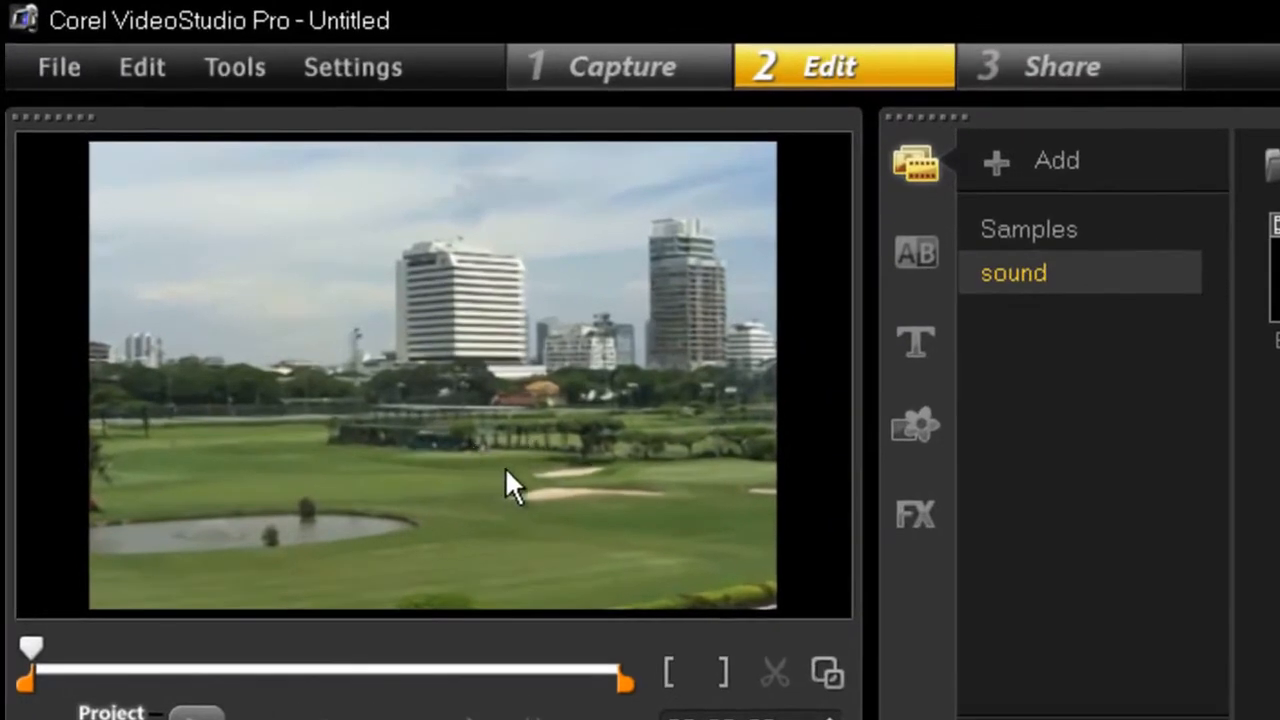
mouse_move(490, 490)
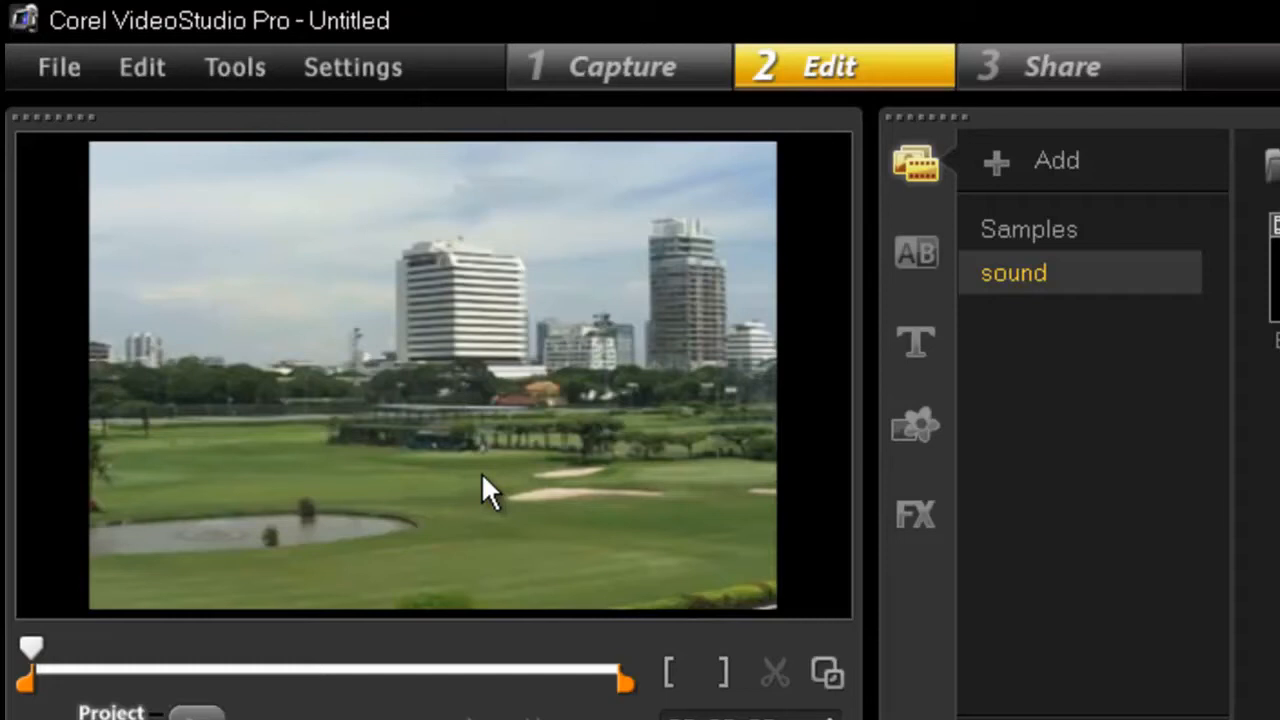
mouse_move(505, 505)
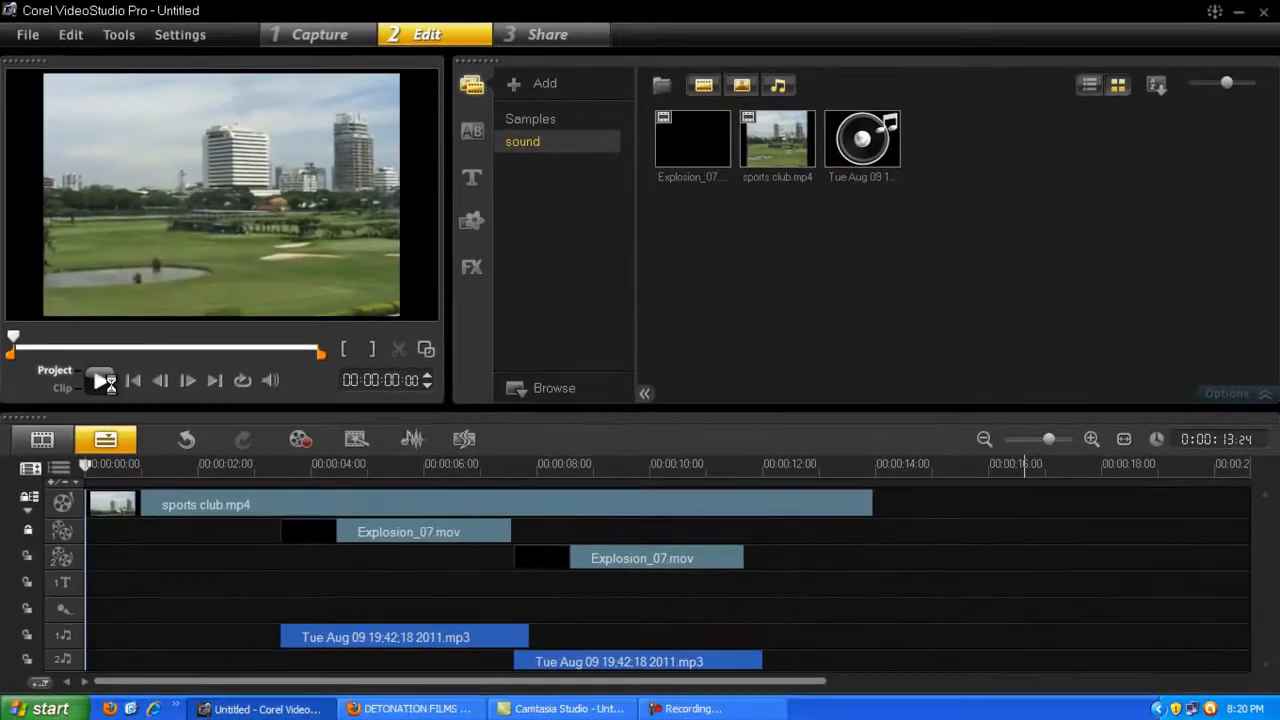
Review the current project playback and scrub back to around the first explosion
left_click(99, 380)
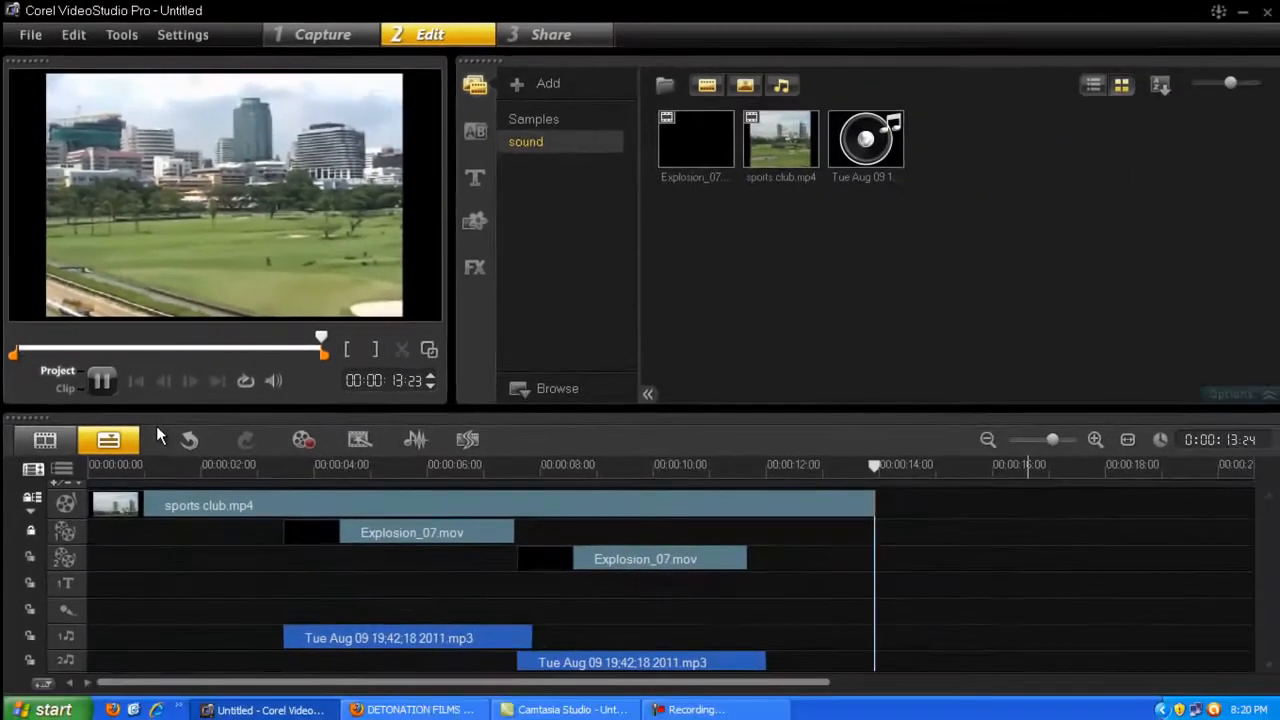
left_click(102, 380)
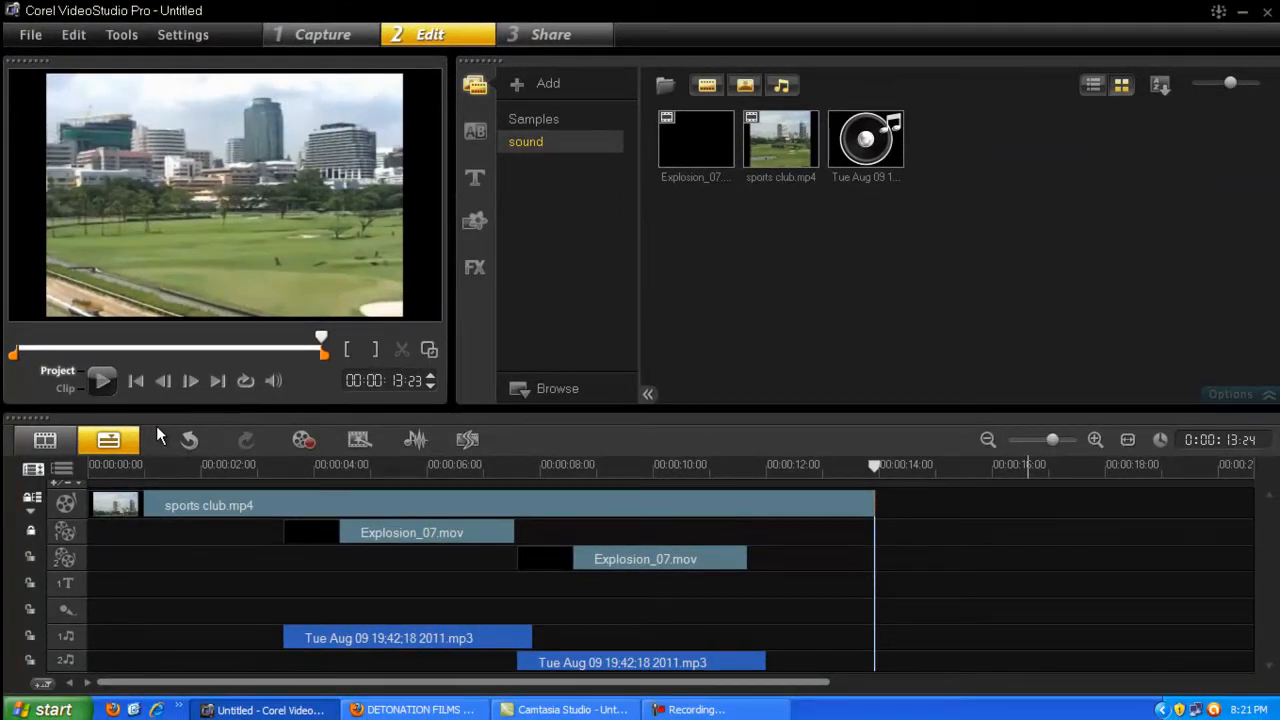
mouse_move(188, 424)
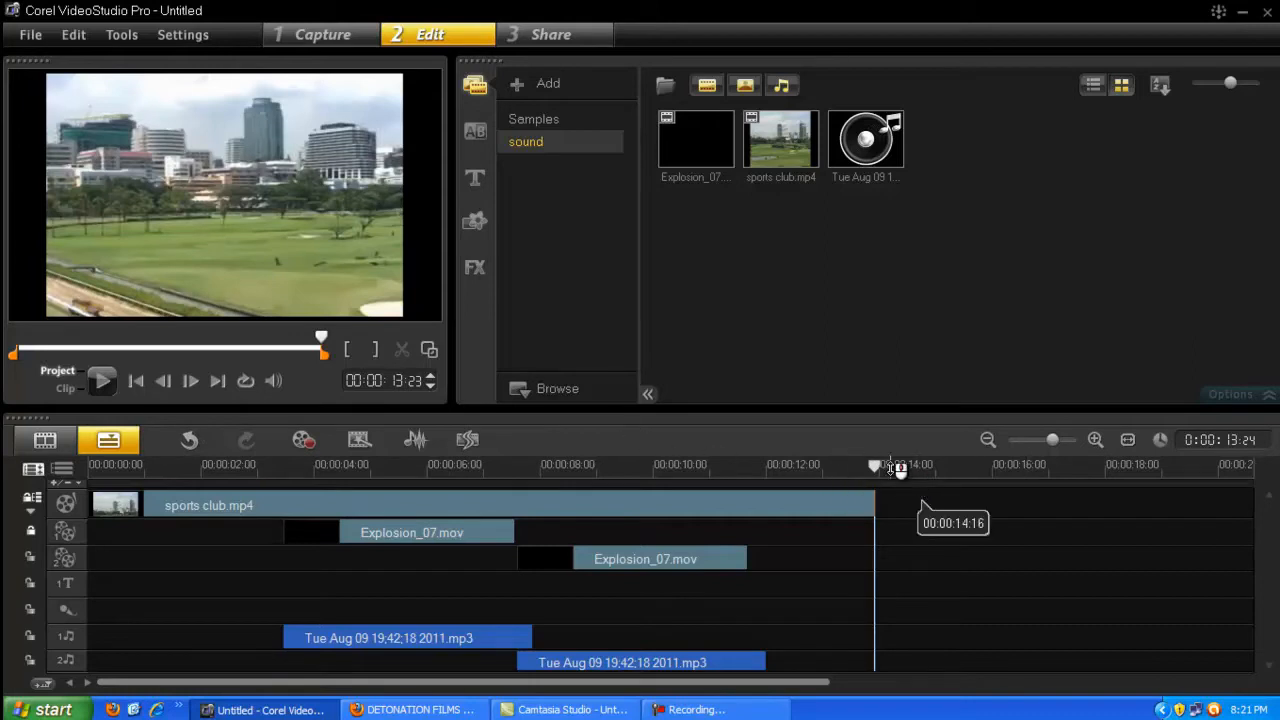
left_click_drag(897, 465, 590, 465)
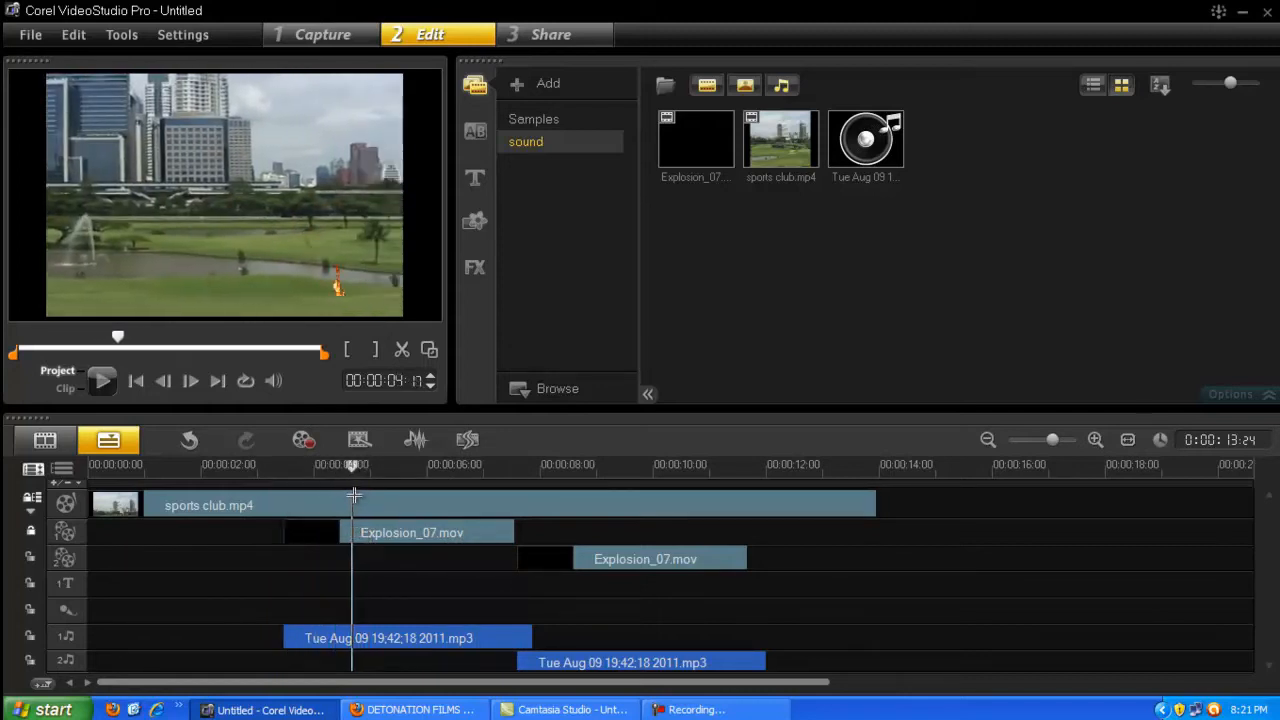
Remove the Explosion_07.mov overlays and mp3 clips, leaving sports club.mp4 at 11:11
left_click(326, 464)
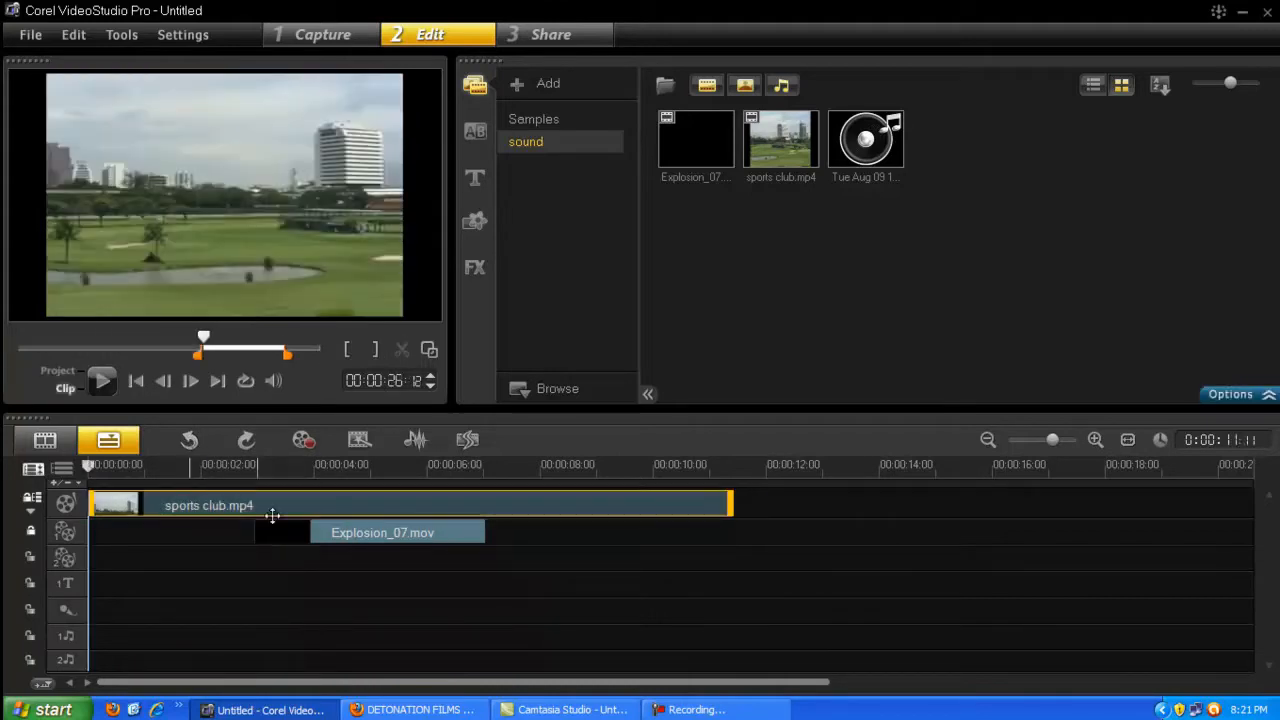
left_click(383, 532)
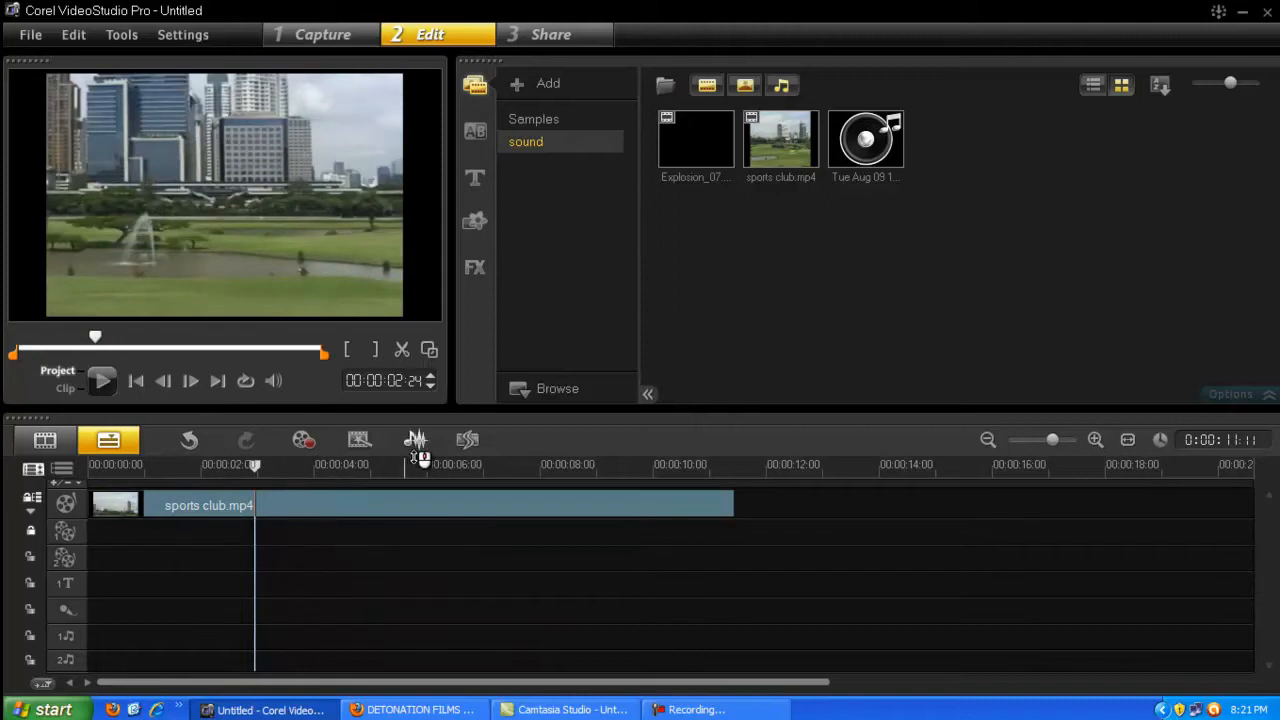
mouse_move(700, 248)
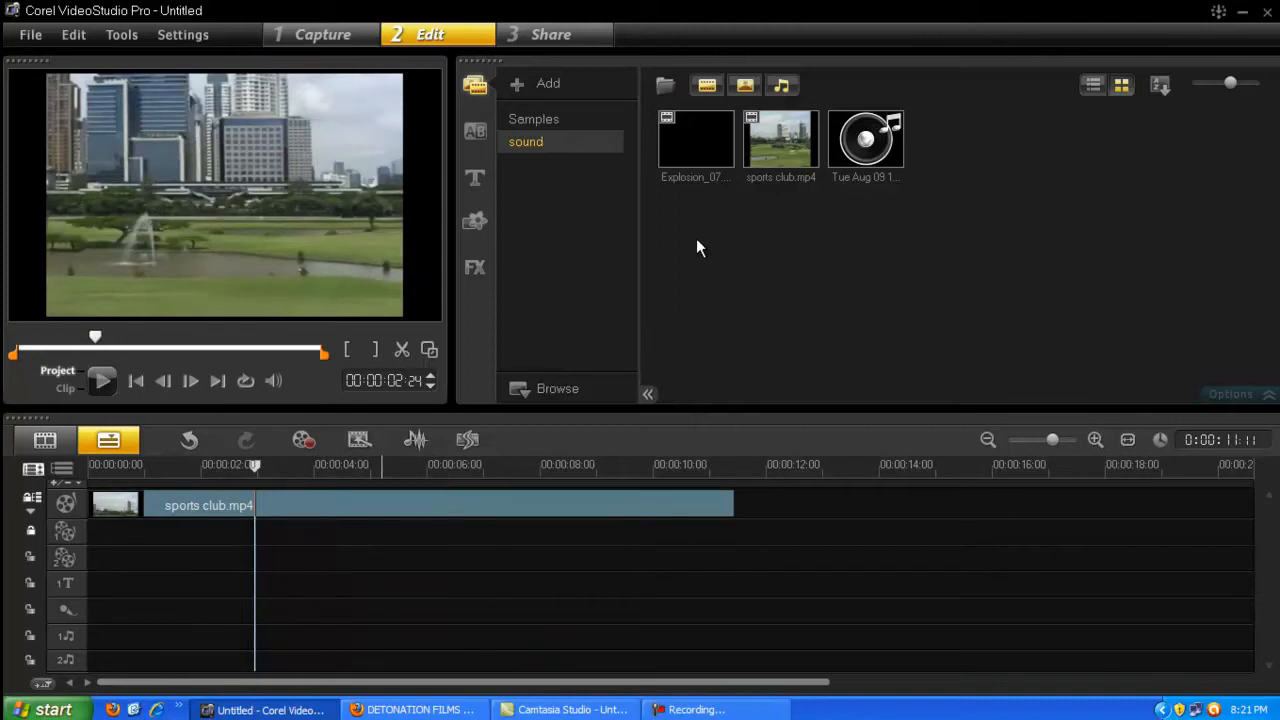
mouse_move(688, 167)
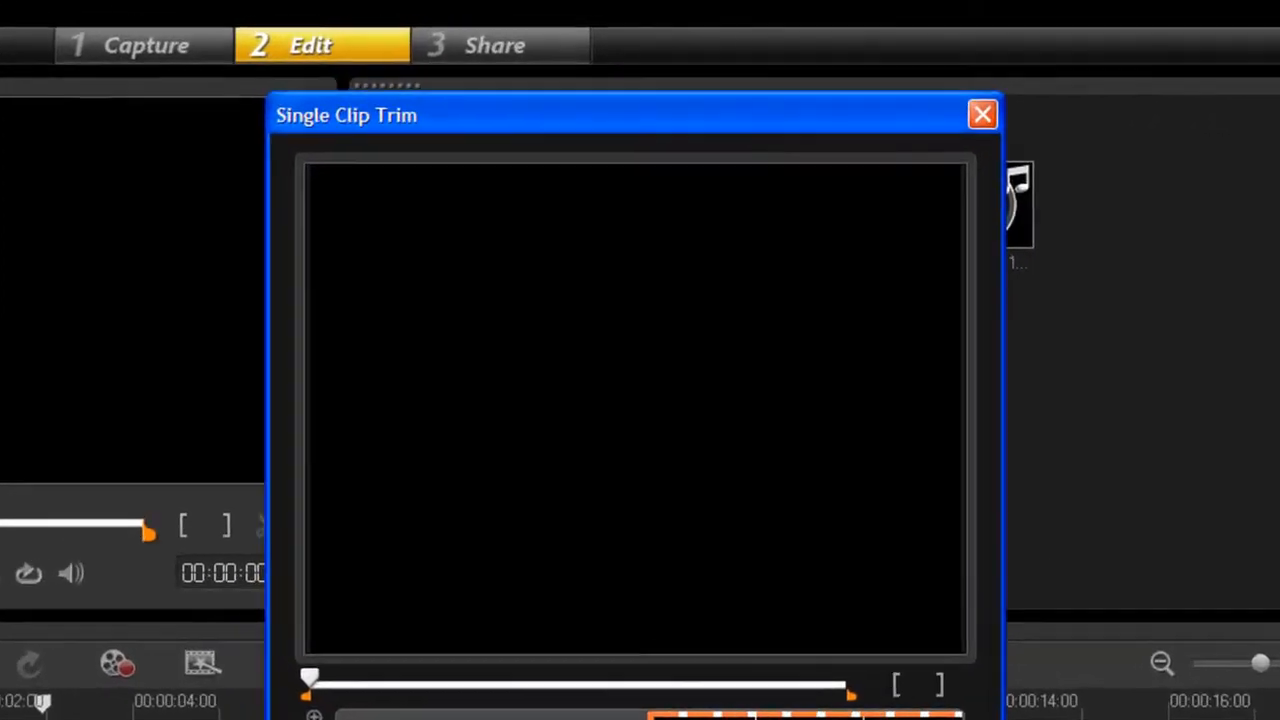
left_click_drag(310, 678, 425, 678)
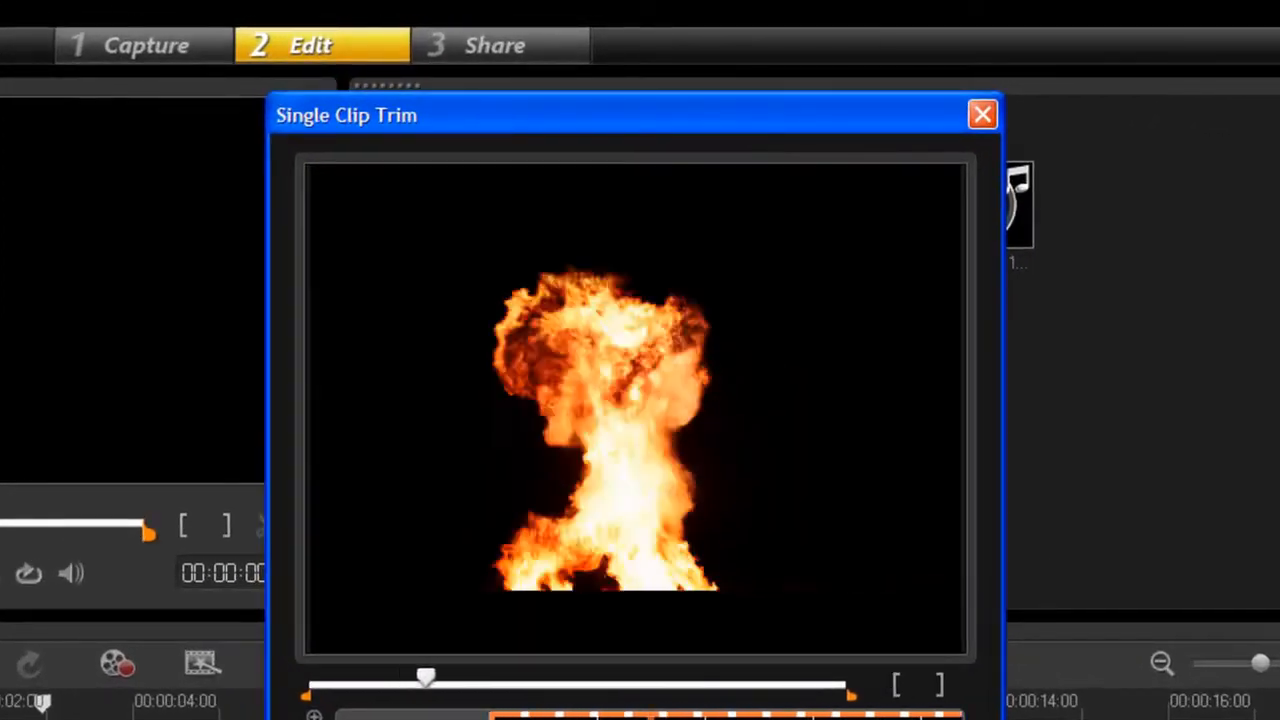
left_click_drag(425, 678, 690, 678)
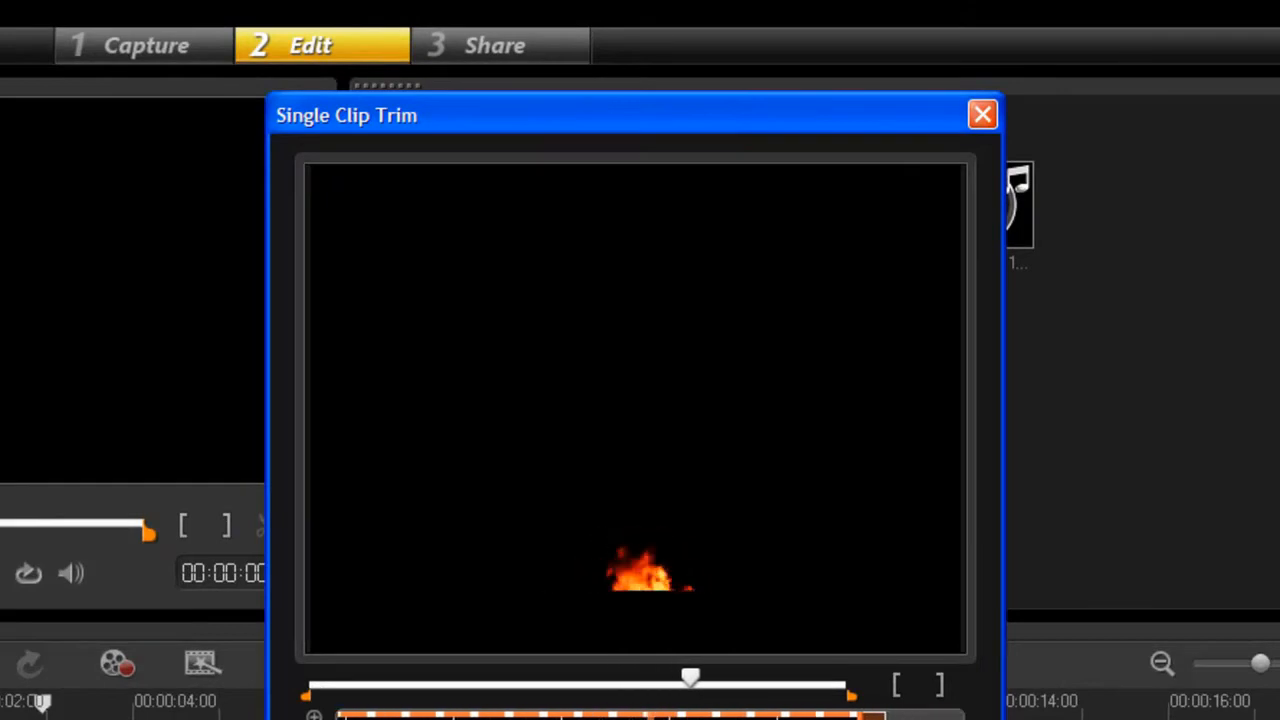
left_click_drag(690, 678, 310, 678)
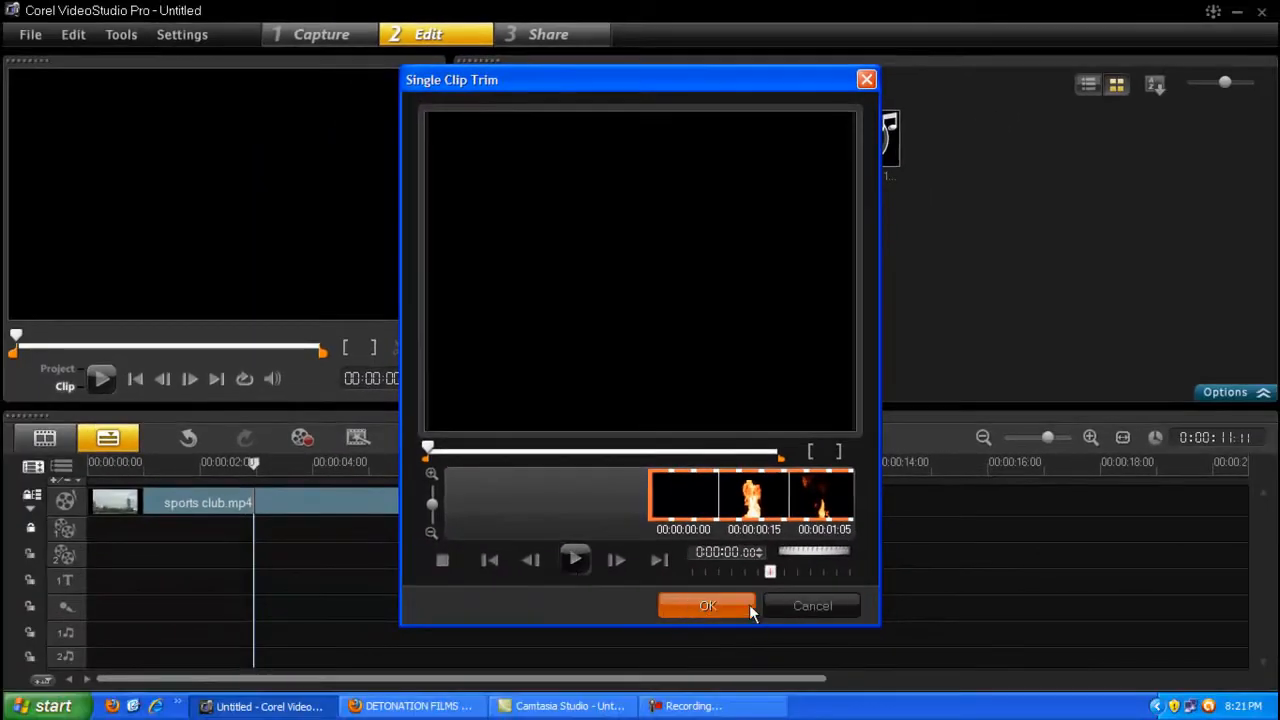
left_click(707, 605)
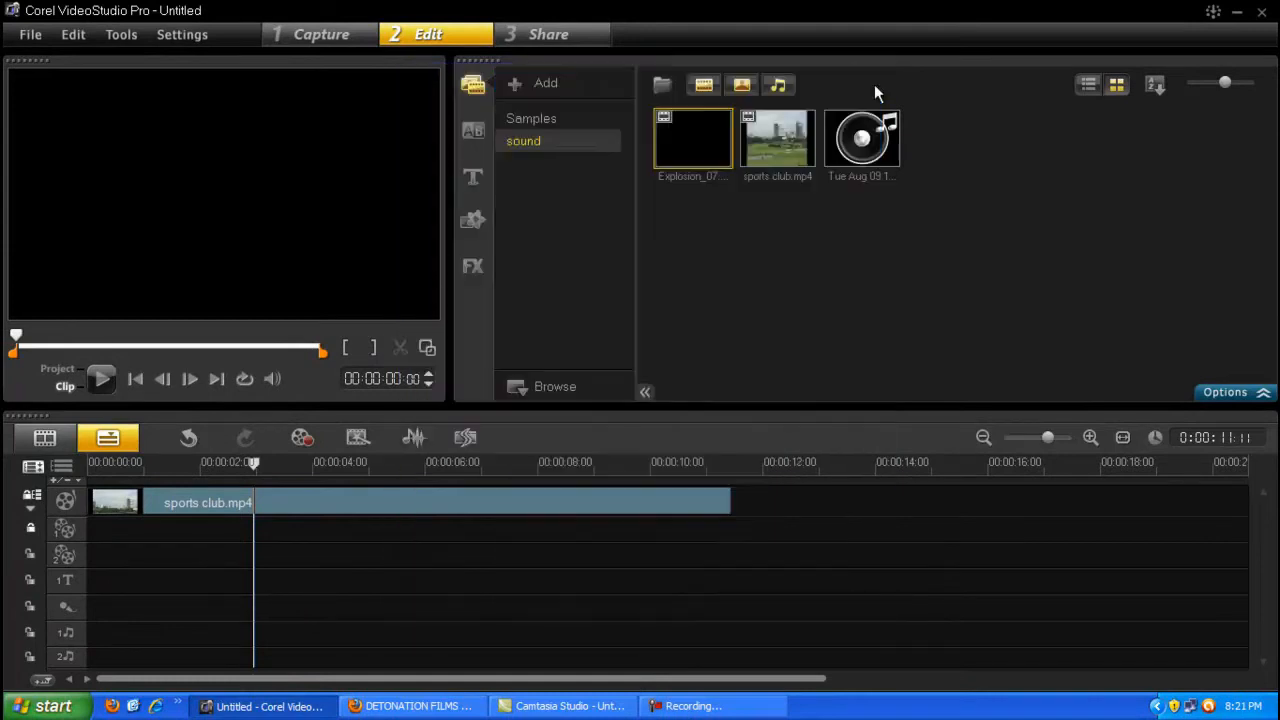
mouse_move(995, 323)
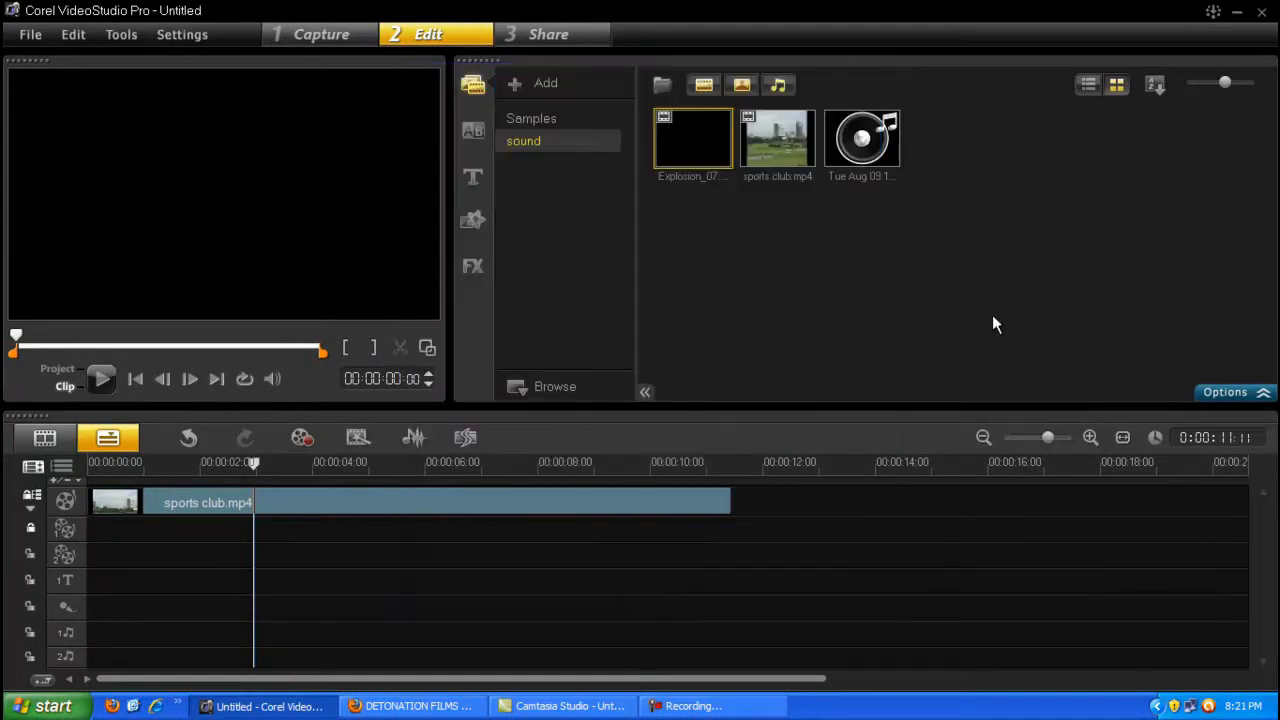
mouse_move(1018, 546)
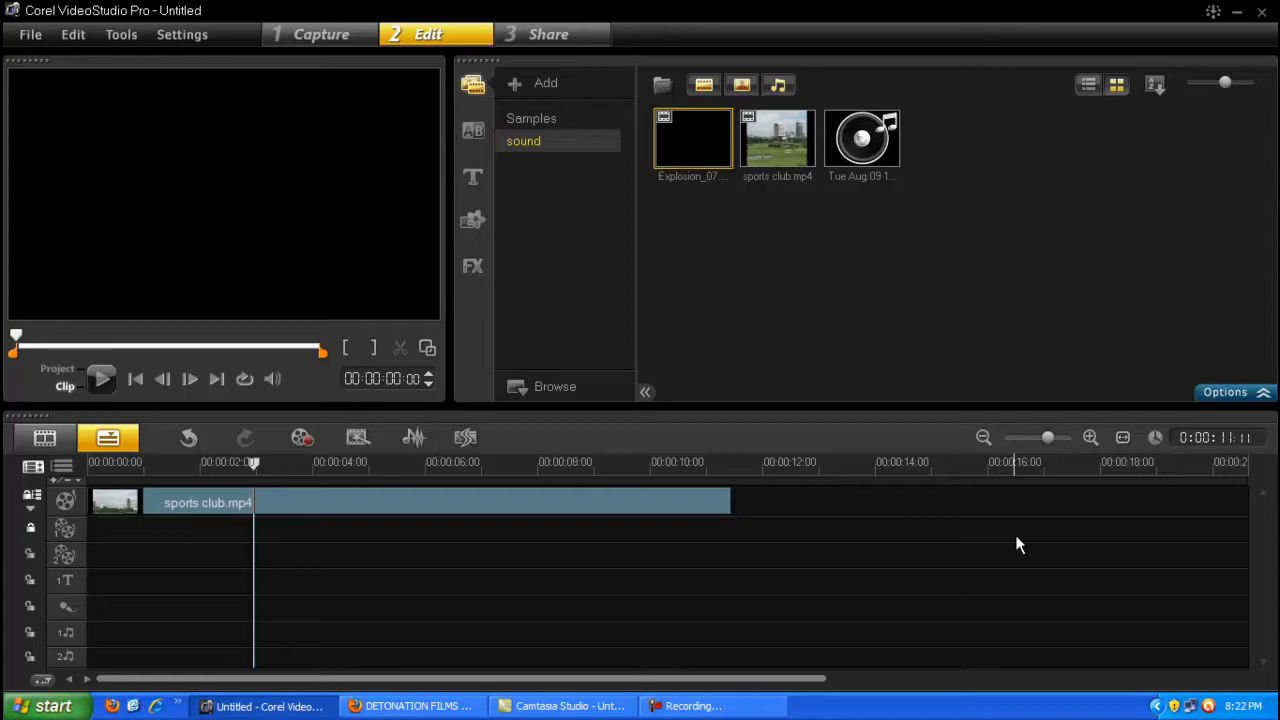
mouse_move(998, 545)
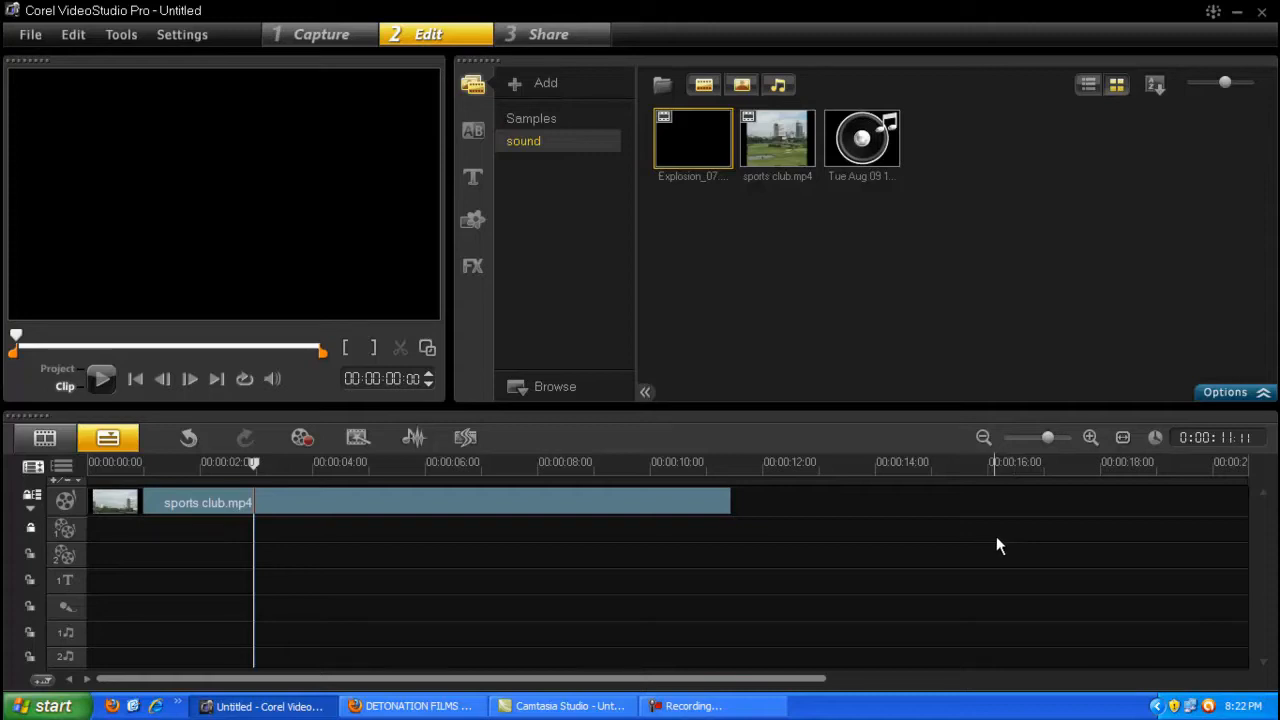
mouse_move(413, 705)
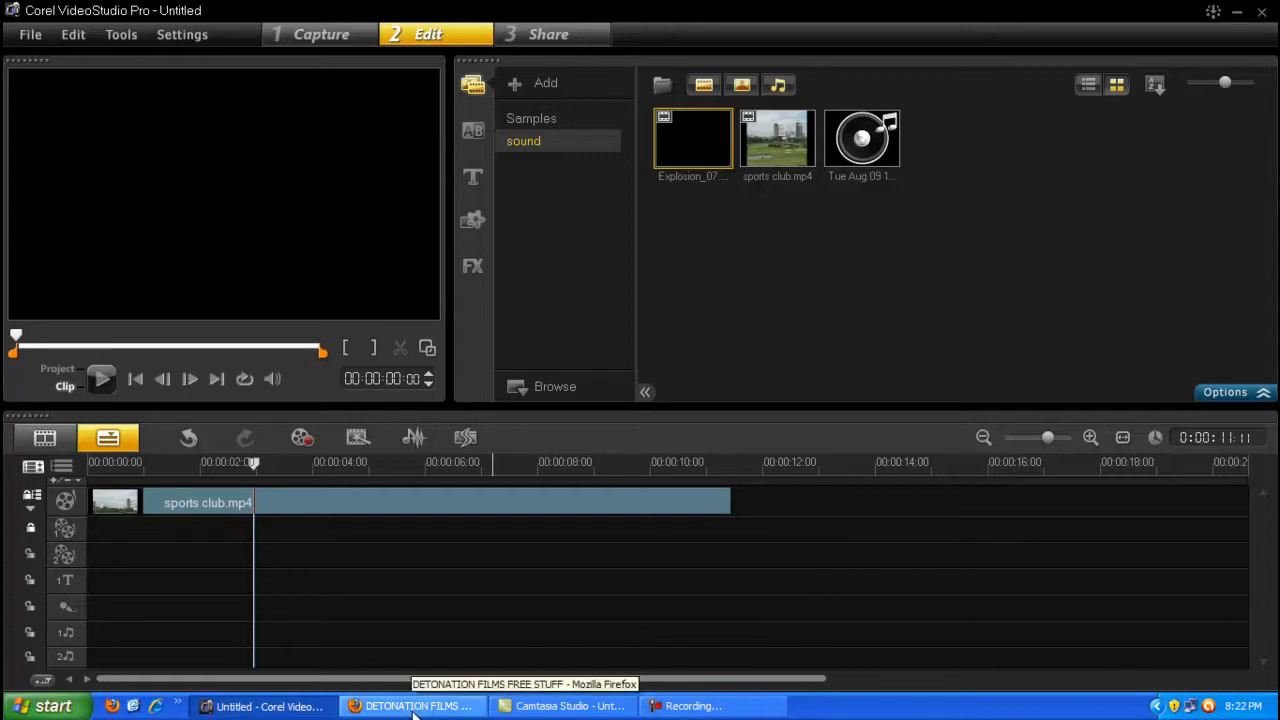
Browse the Detonation Films free explosion and fire clips, then return to VideoStudio
left_click(412, 706)
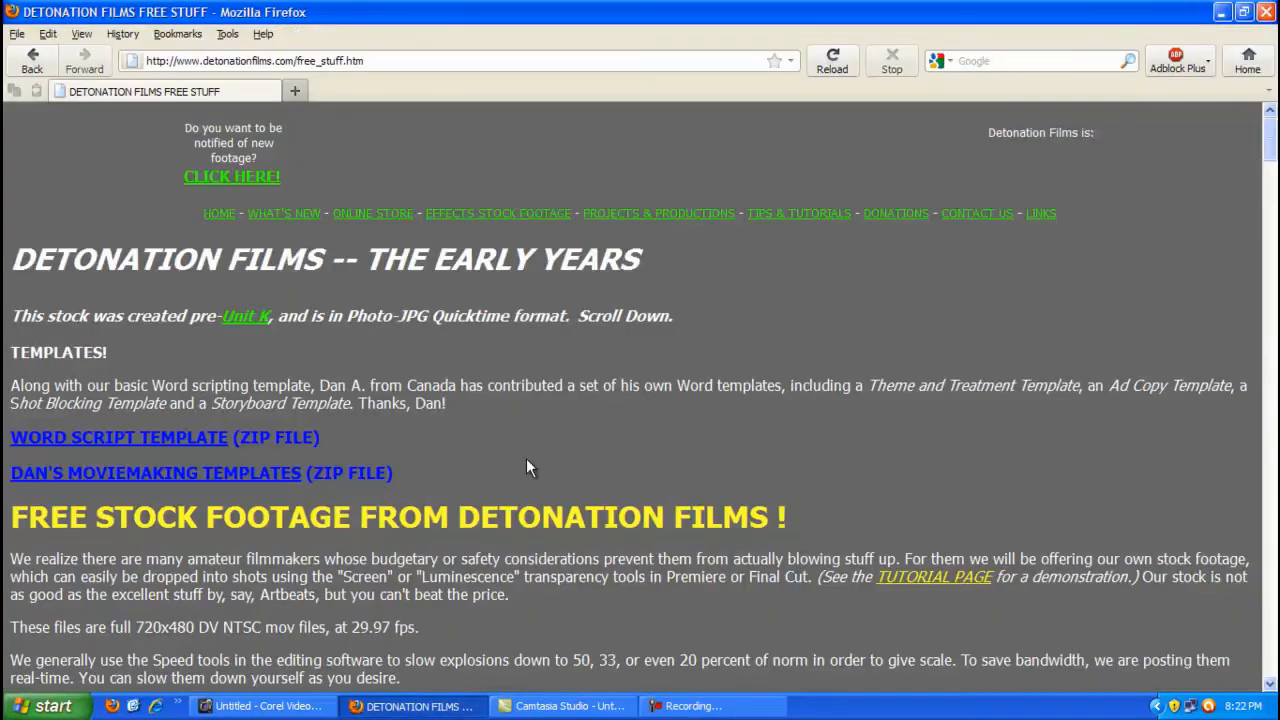
mouse_move(315, 365)
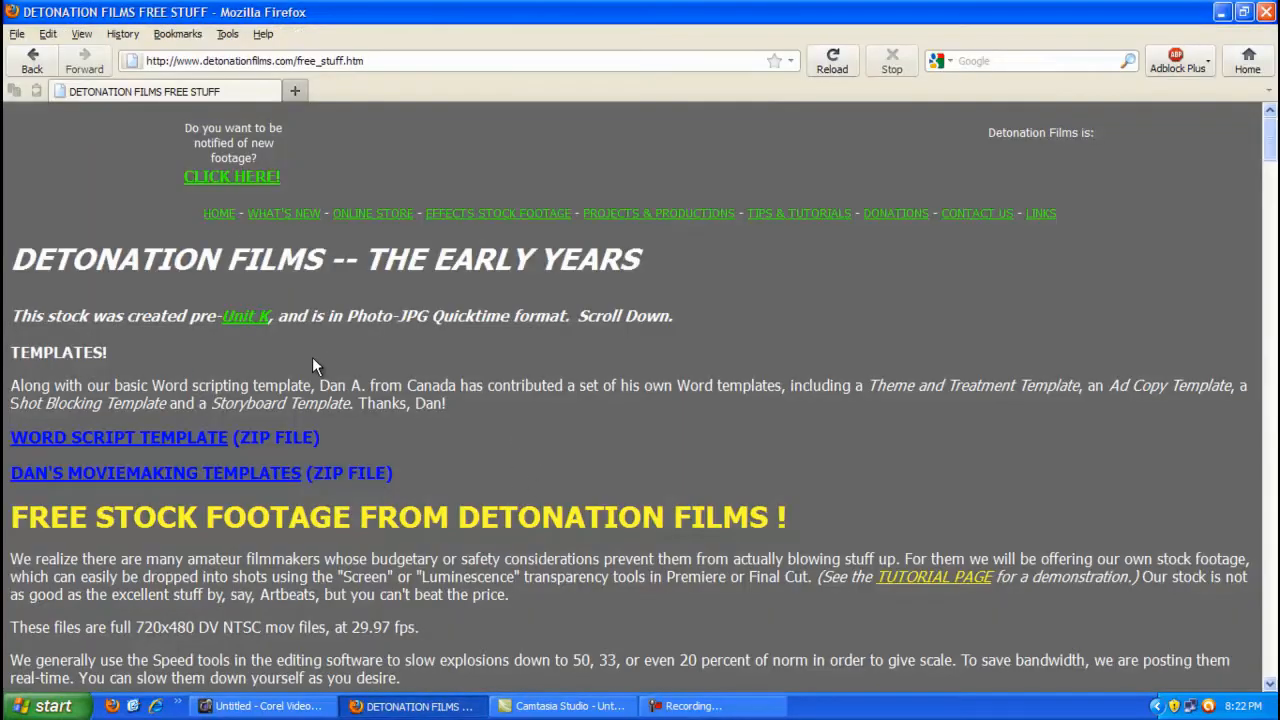
scroll("down", 3)
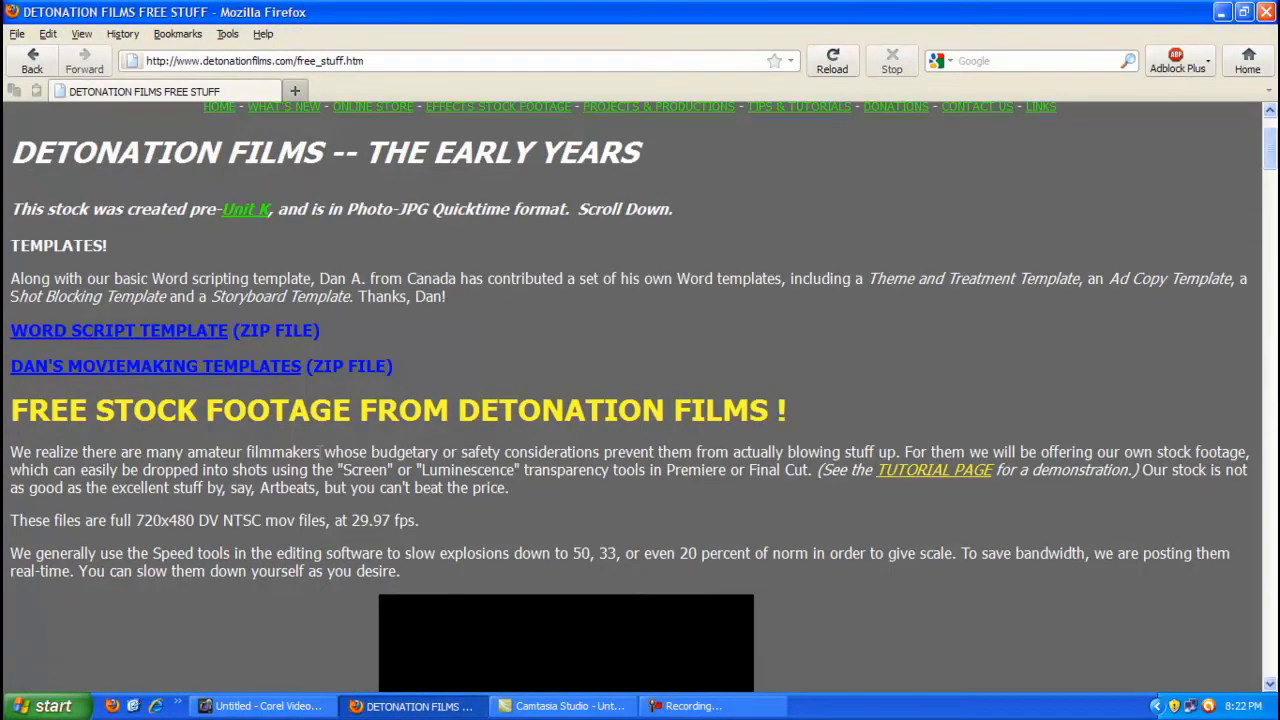
scroll("down", 3)
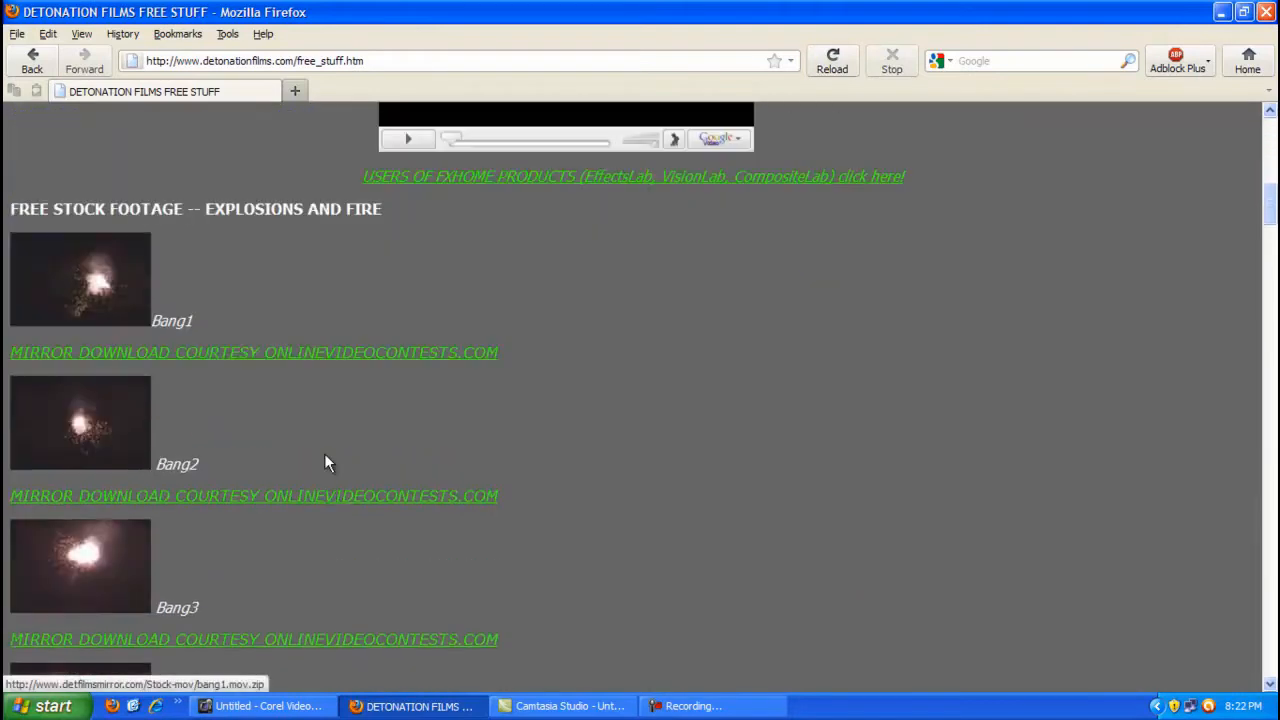
scroll("down", 3)
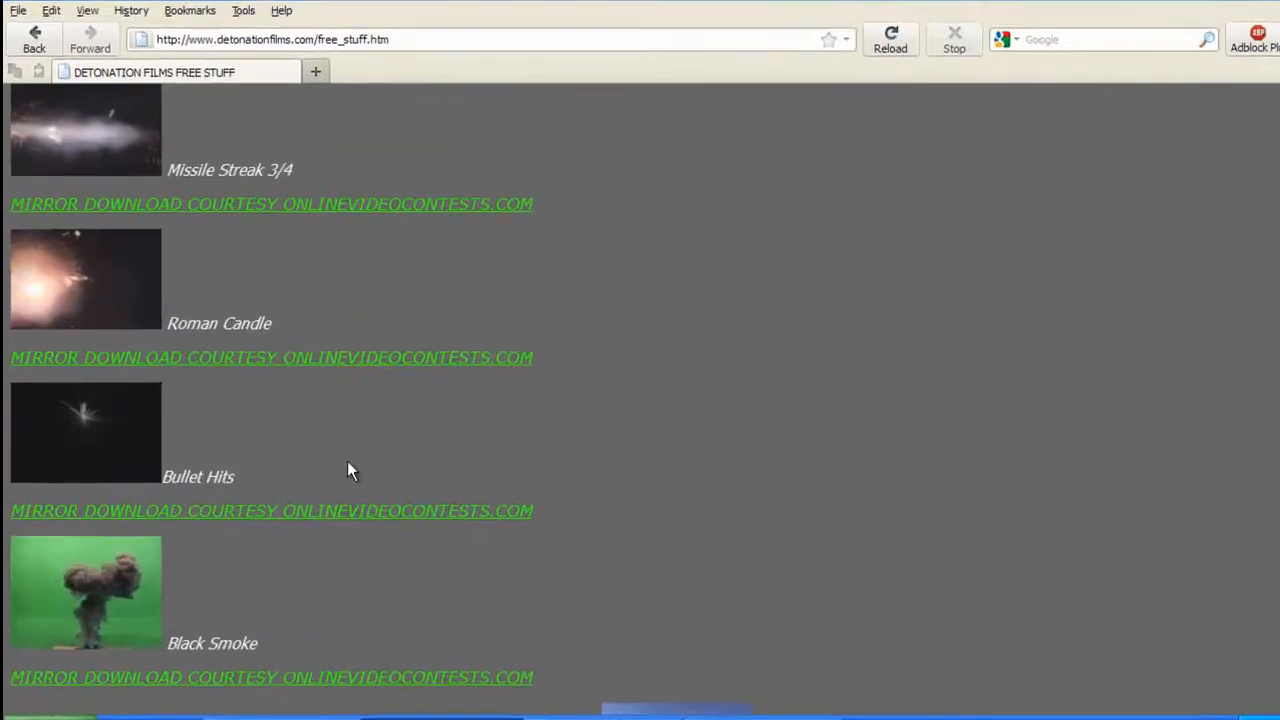
scroll("down", 3)
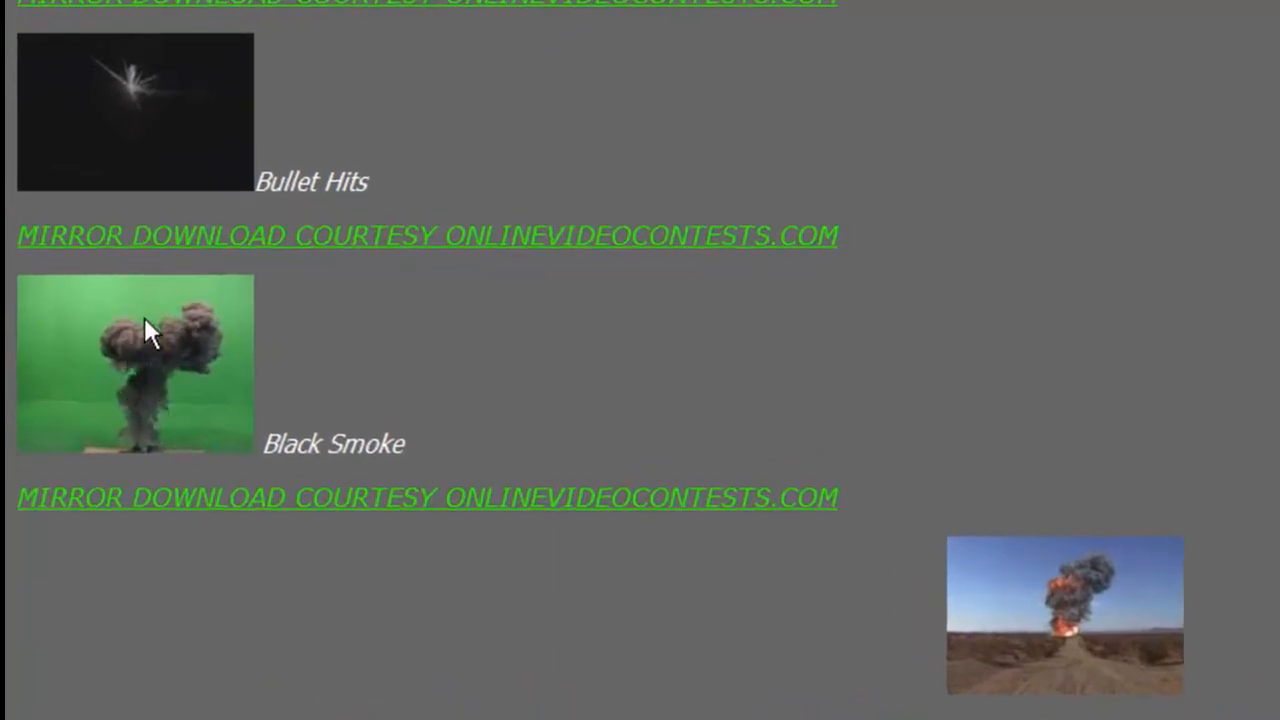
mouse_move(1090, 618)
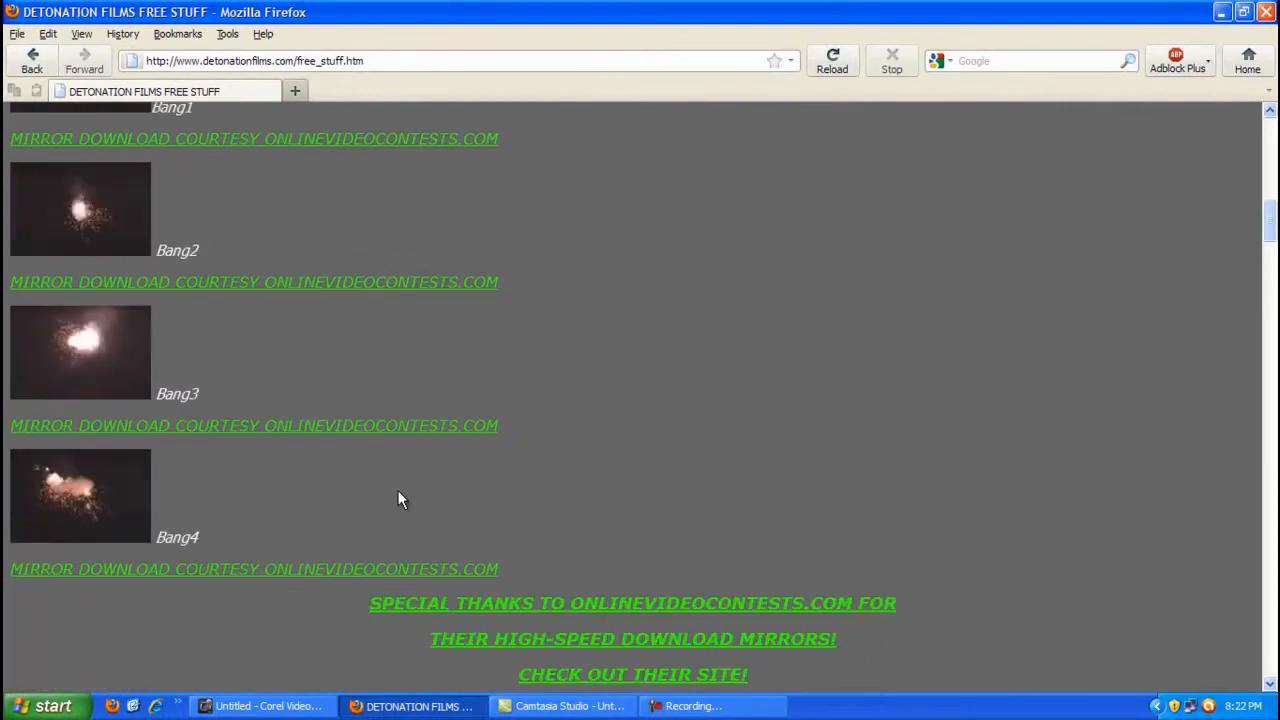
scroll("up", 3)
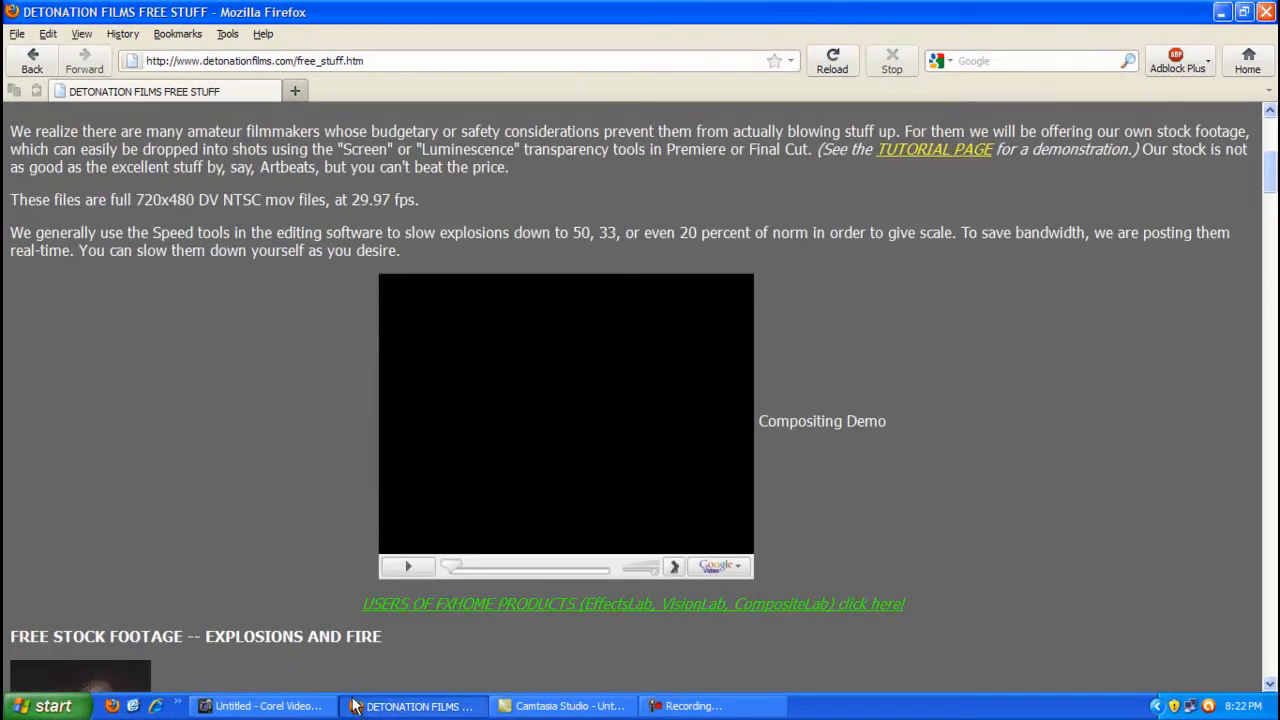
left_click(262, 706)
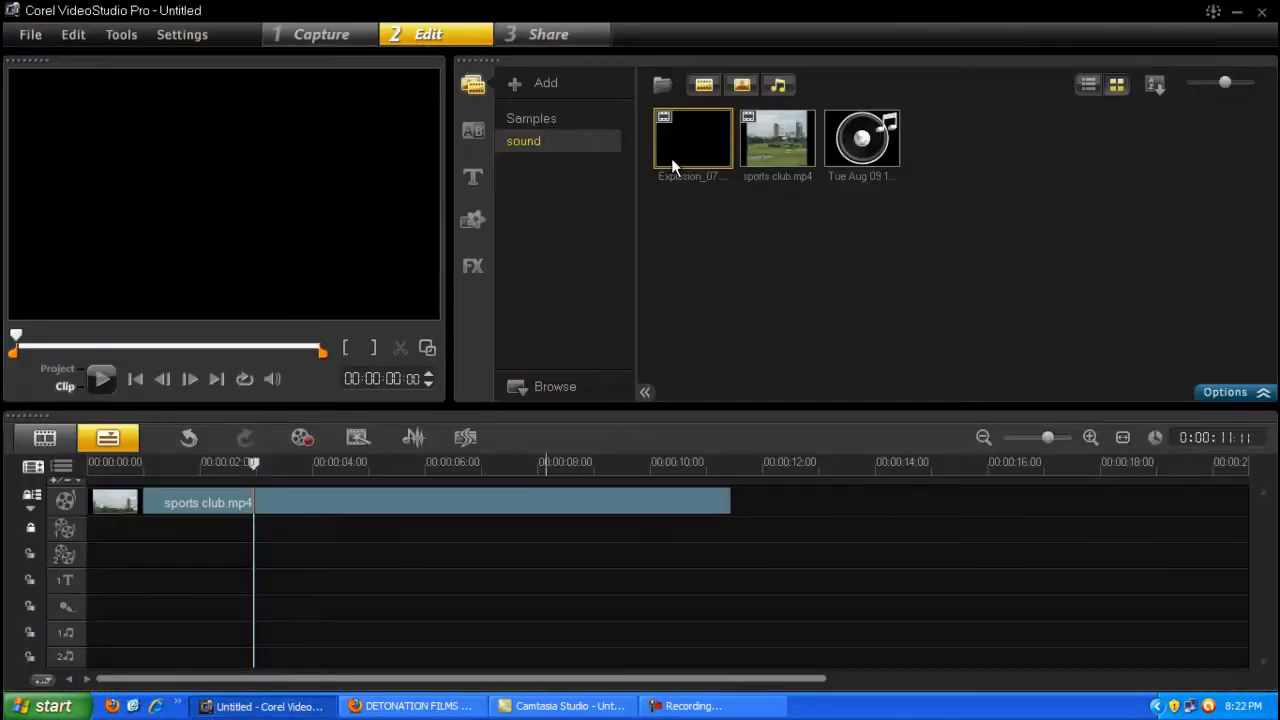
mouse_move(690, 140)
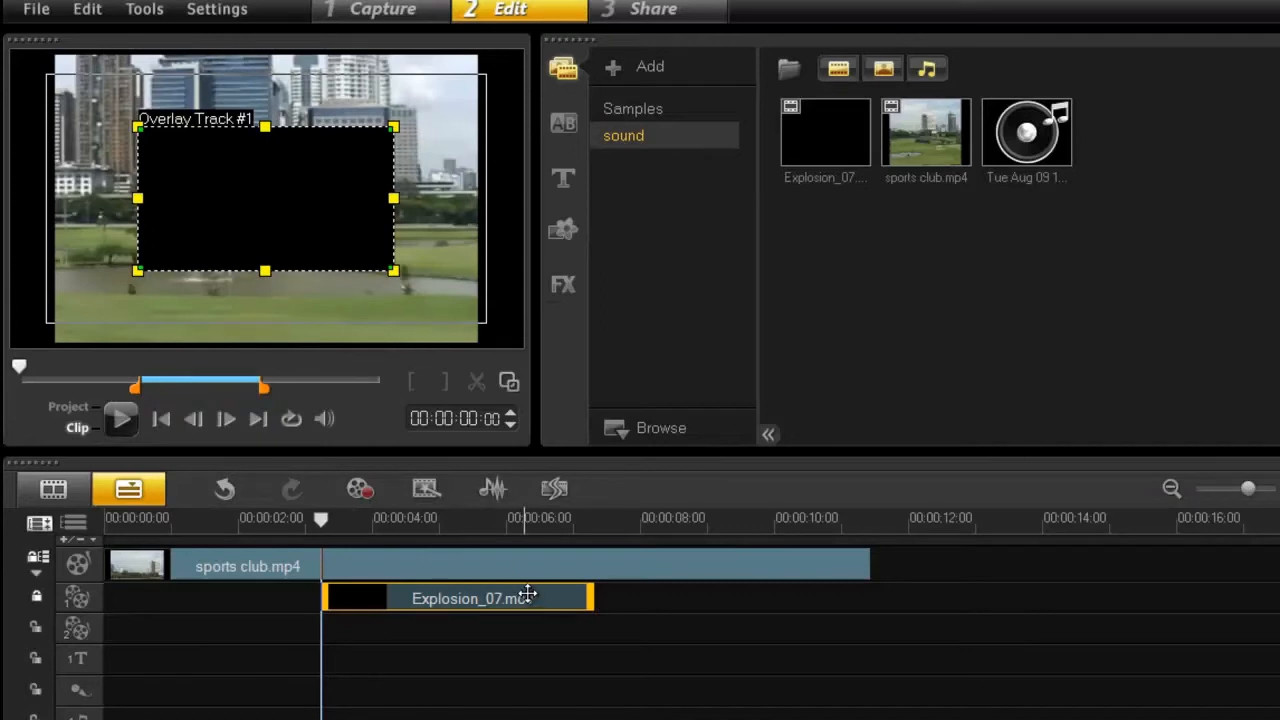
Select the Explosion_07 clip on Overlay Track #1 to show its attribute settings
left_click(563, 285)
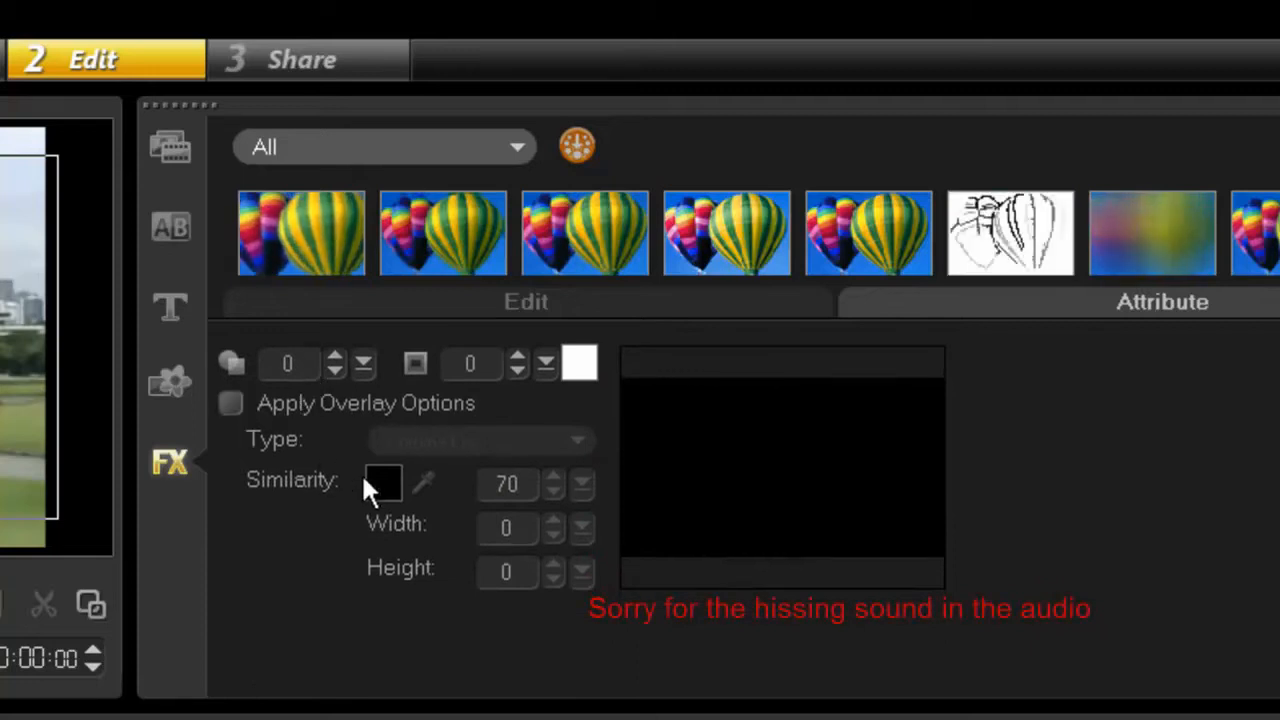
mouse_move(384, 500)
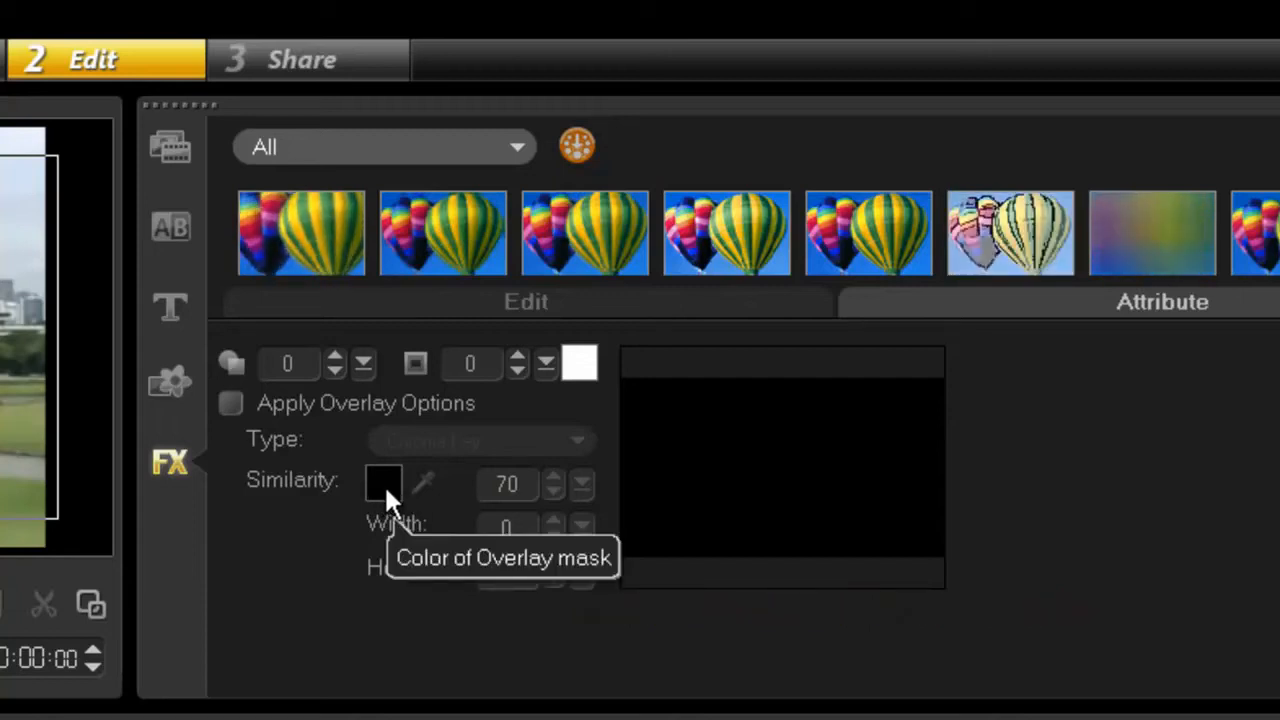
mouse_move(240, 465)
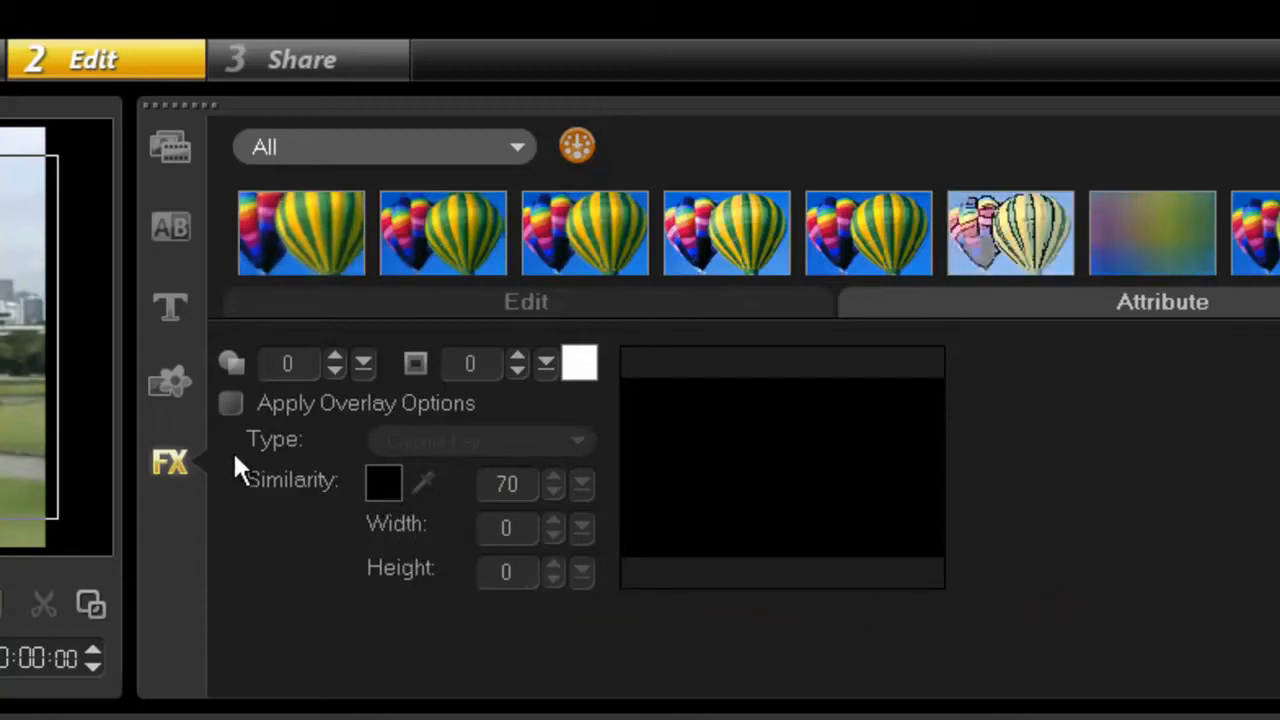
Apply Chroma Key on black to Explosion_07 and preview the fireball over the golf course
left_click(229, 402)
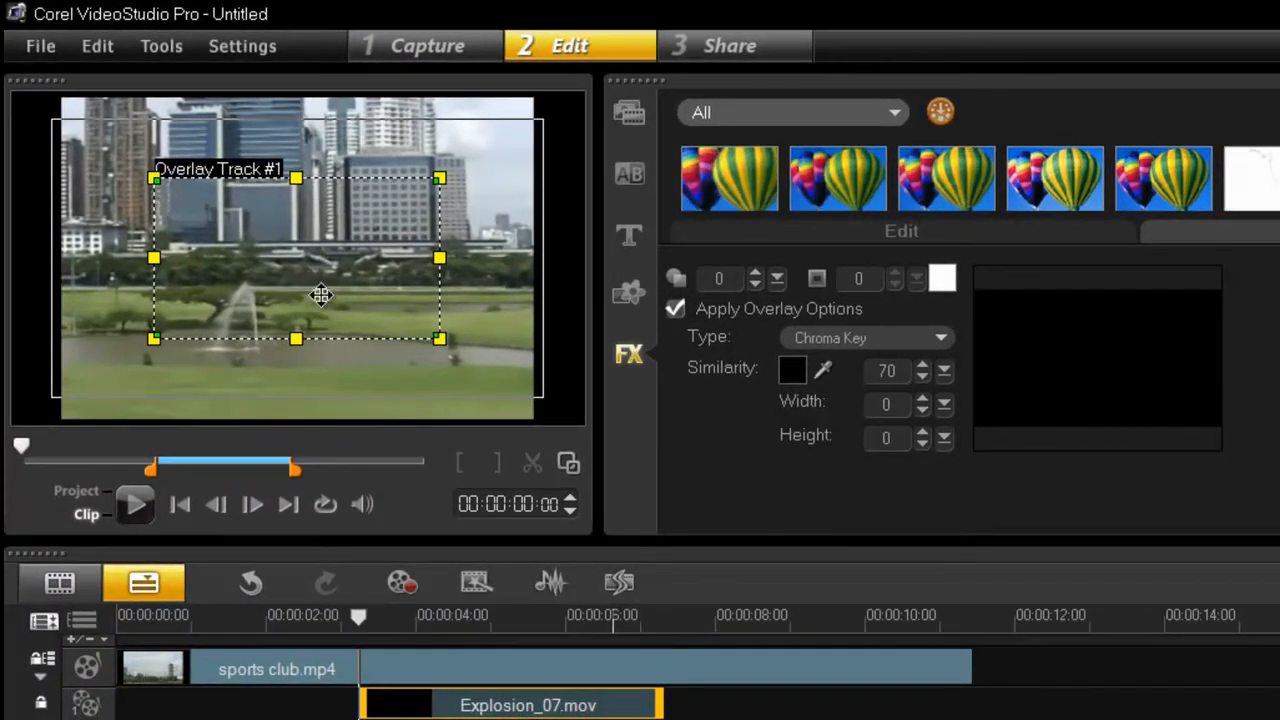
mouse_move(360, 615)
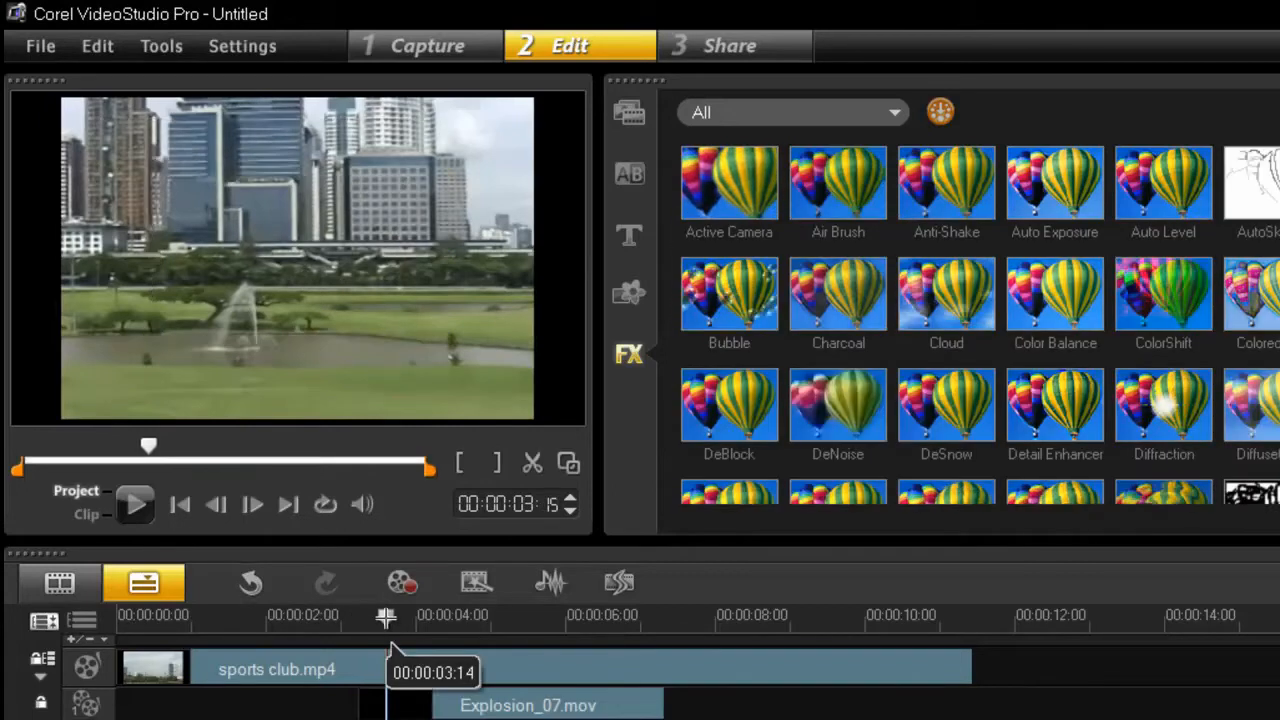
left_click_drag(386, 615, 435, 615)
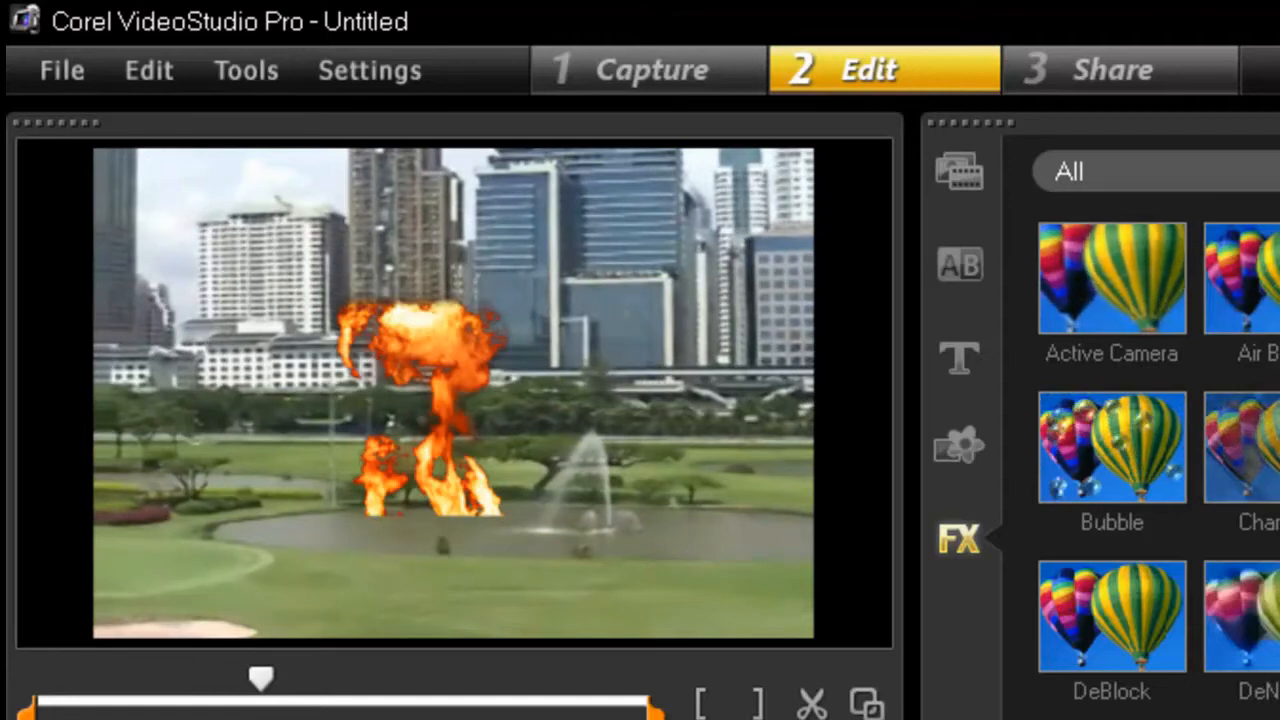
left_click_drag(260, 678, 185, 678)
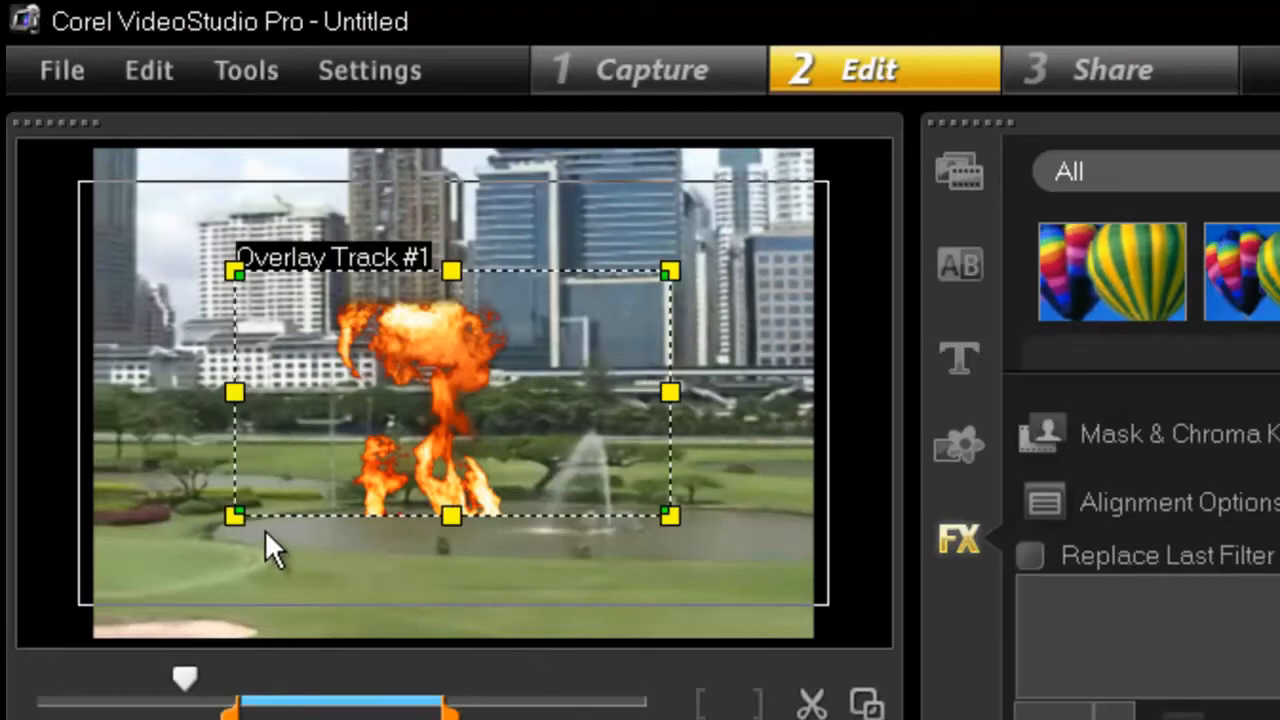
mouse_move(260, 535)
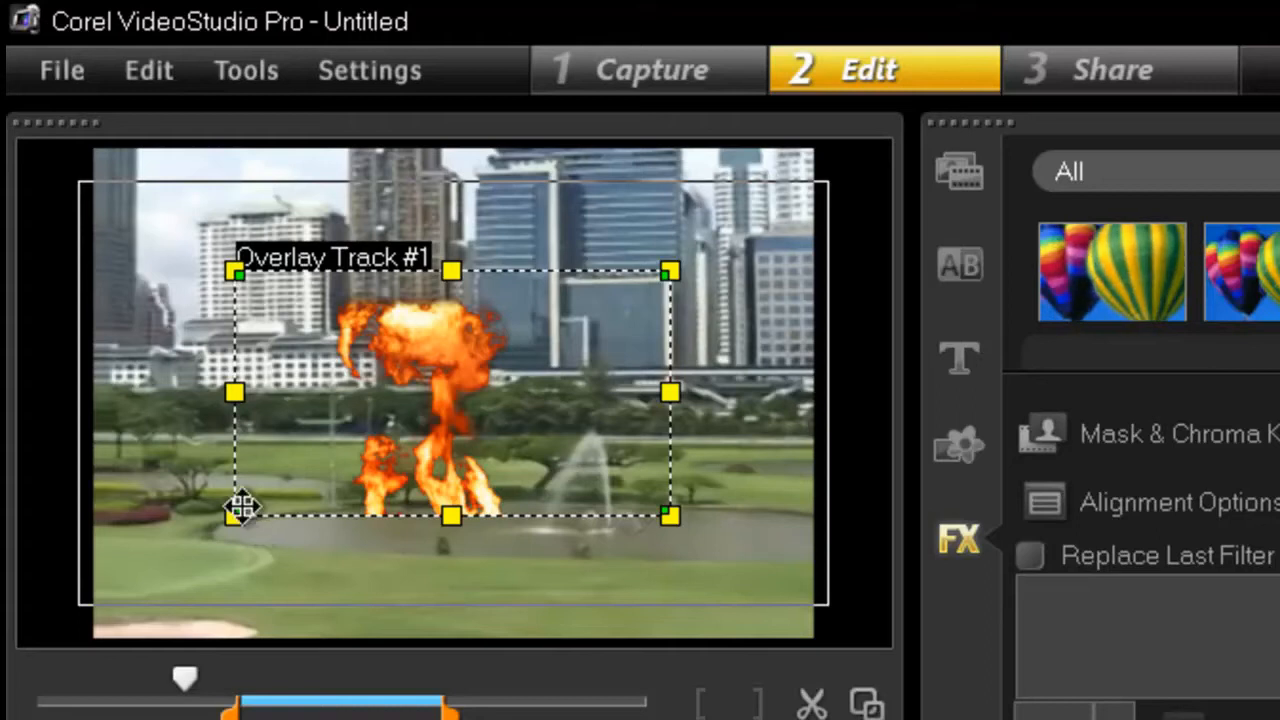
mouse_move(245, 525)
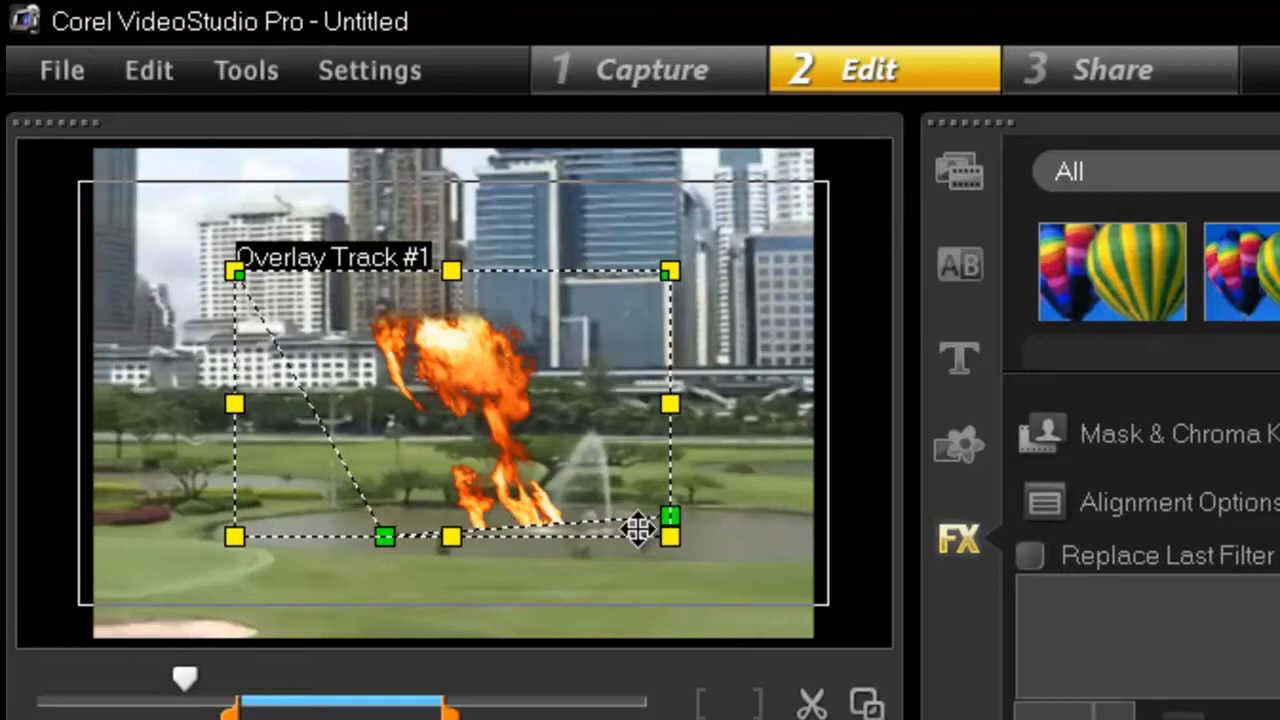
mouse_move(670, 527)
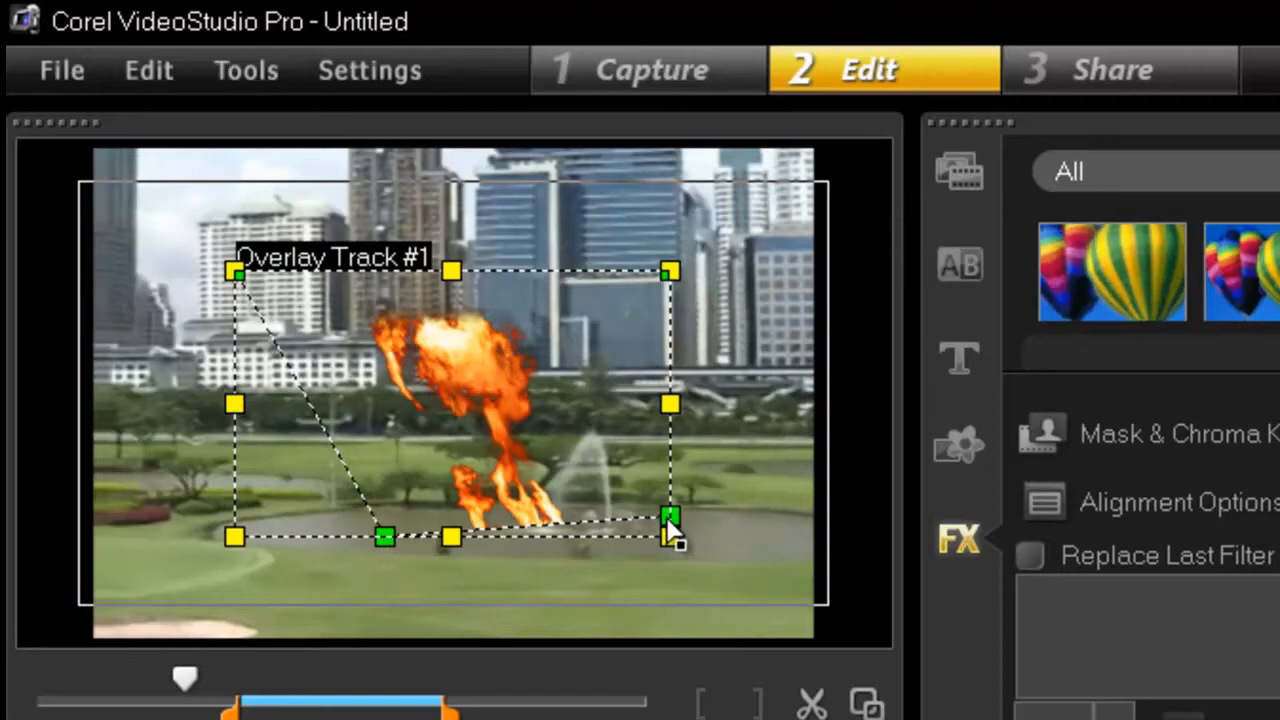
Pull the overlay's lower right distortion corner inward to taper the explosion
left_click_drag(670, 520, 520, 545)
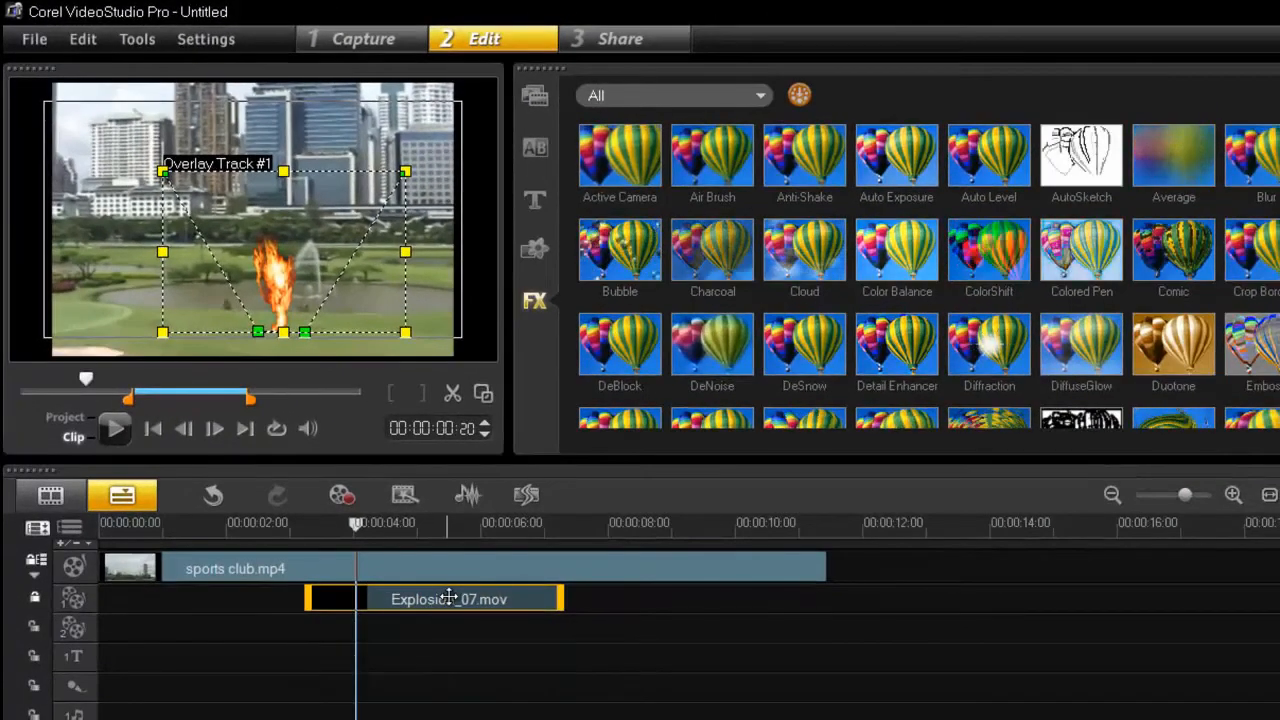
Set Explosion_07's exit direction to Exit to right in the Direction/Style grid
left_click(1128, 298)
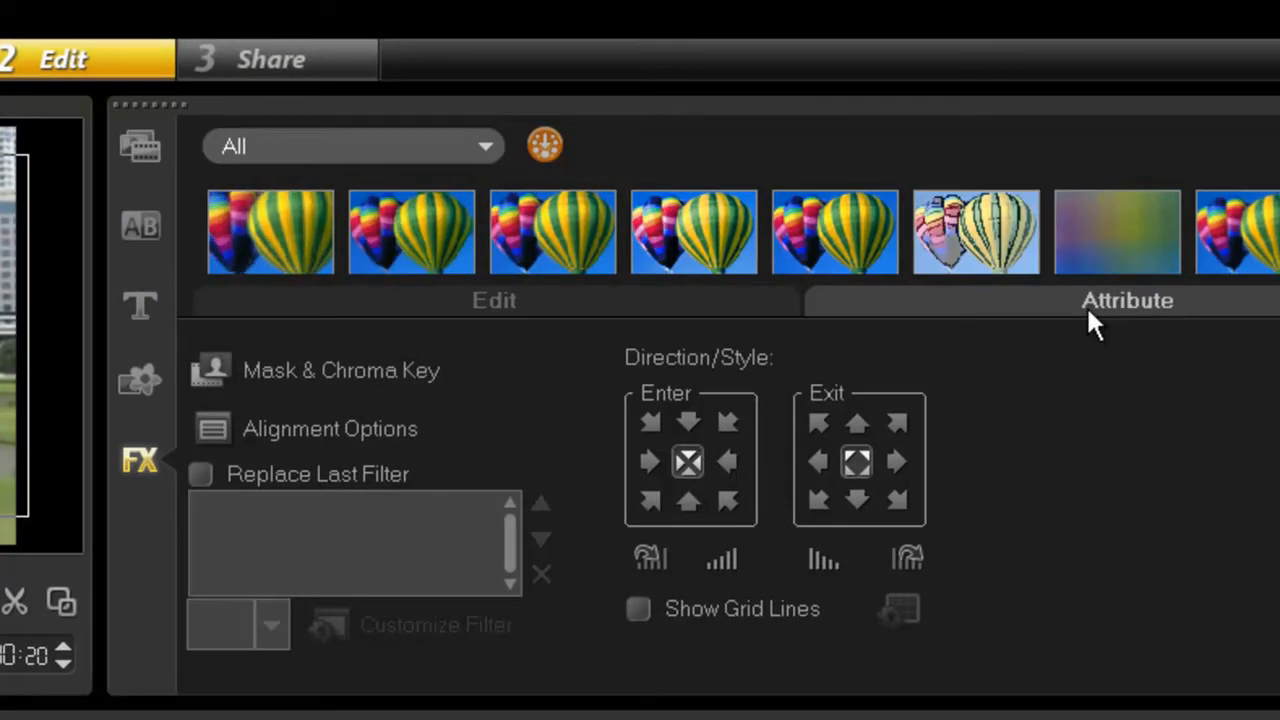
mouse_move(735, 375)
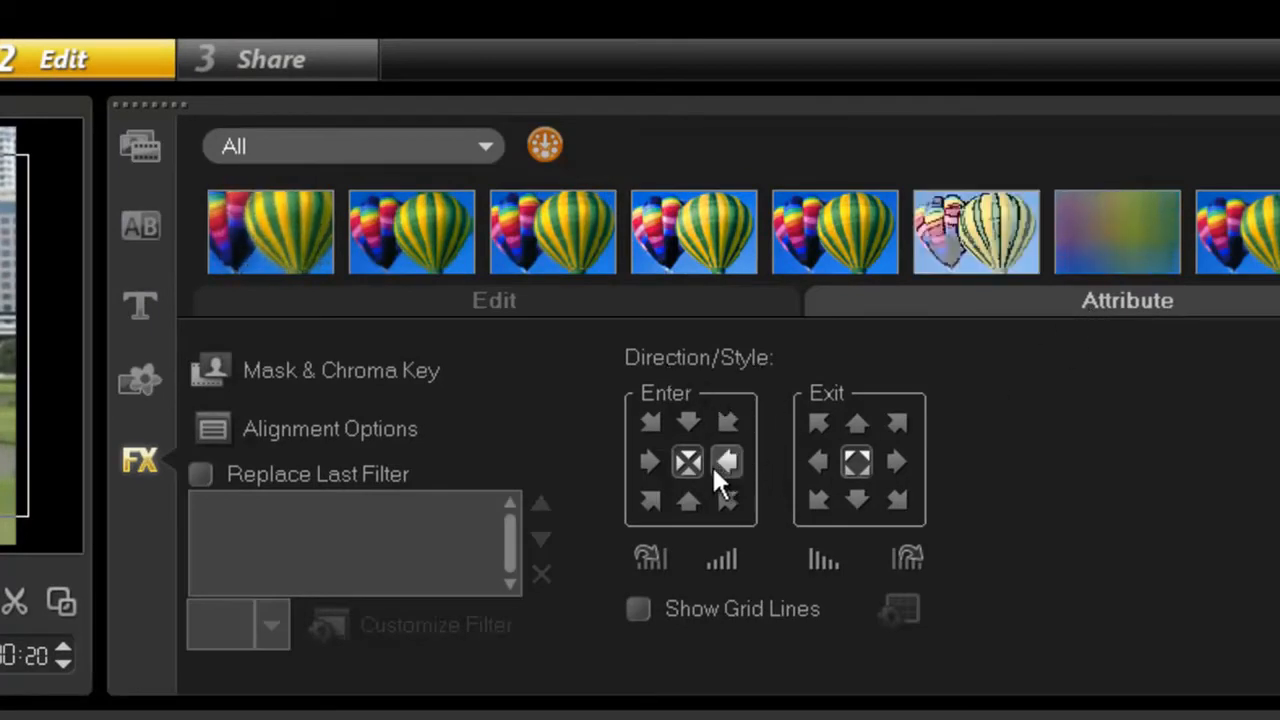
mouse_move(688, 461)
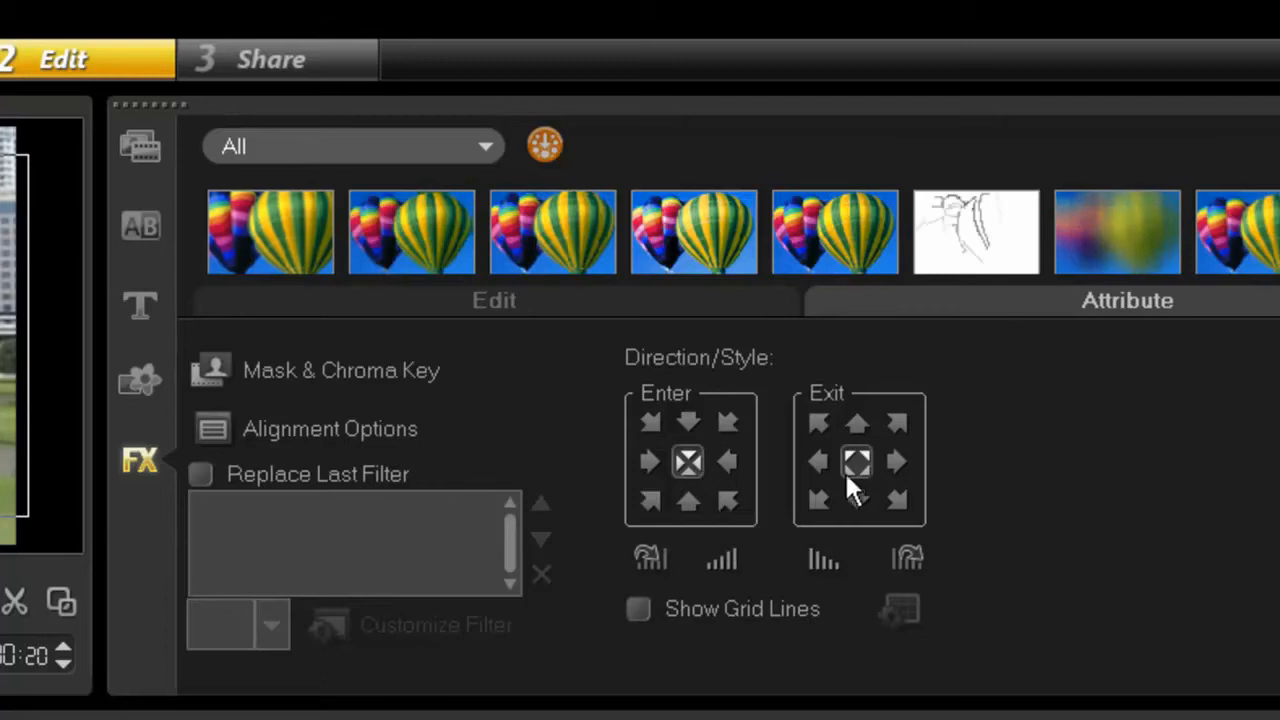
mouse_move(895, 461)
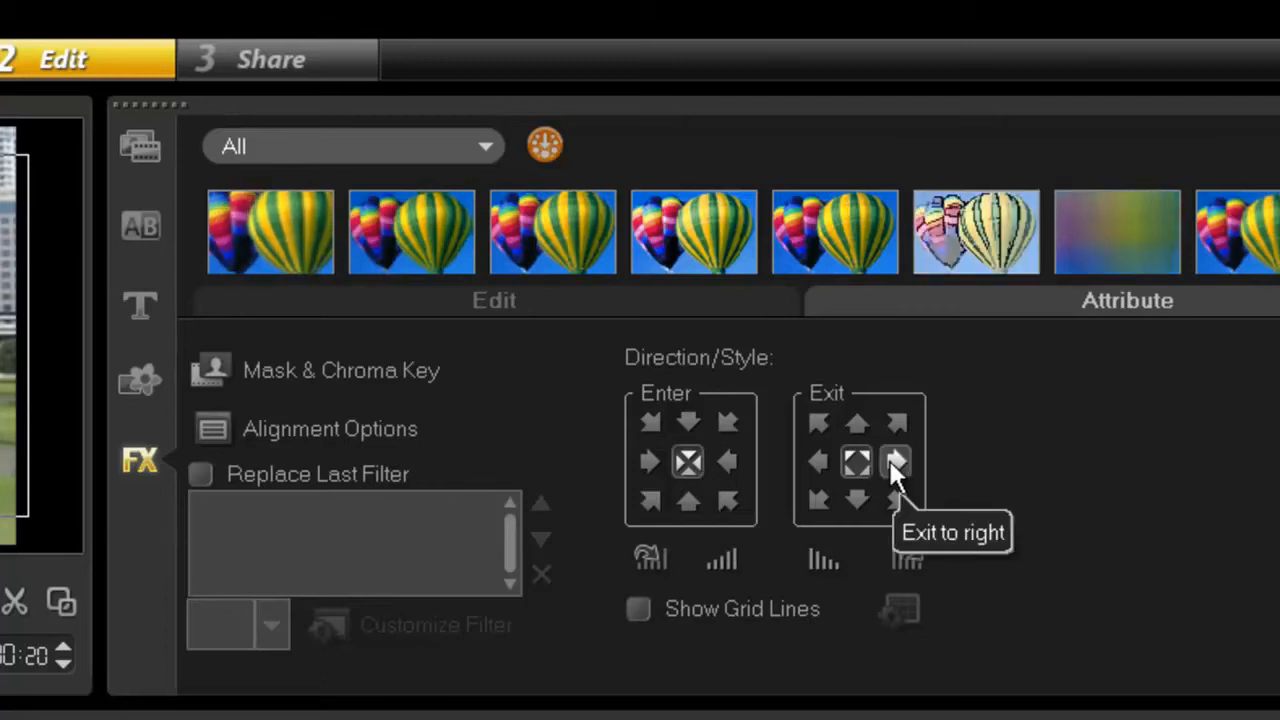
left_click(893, 462)
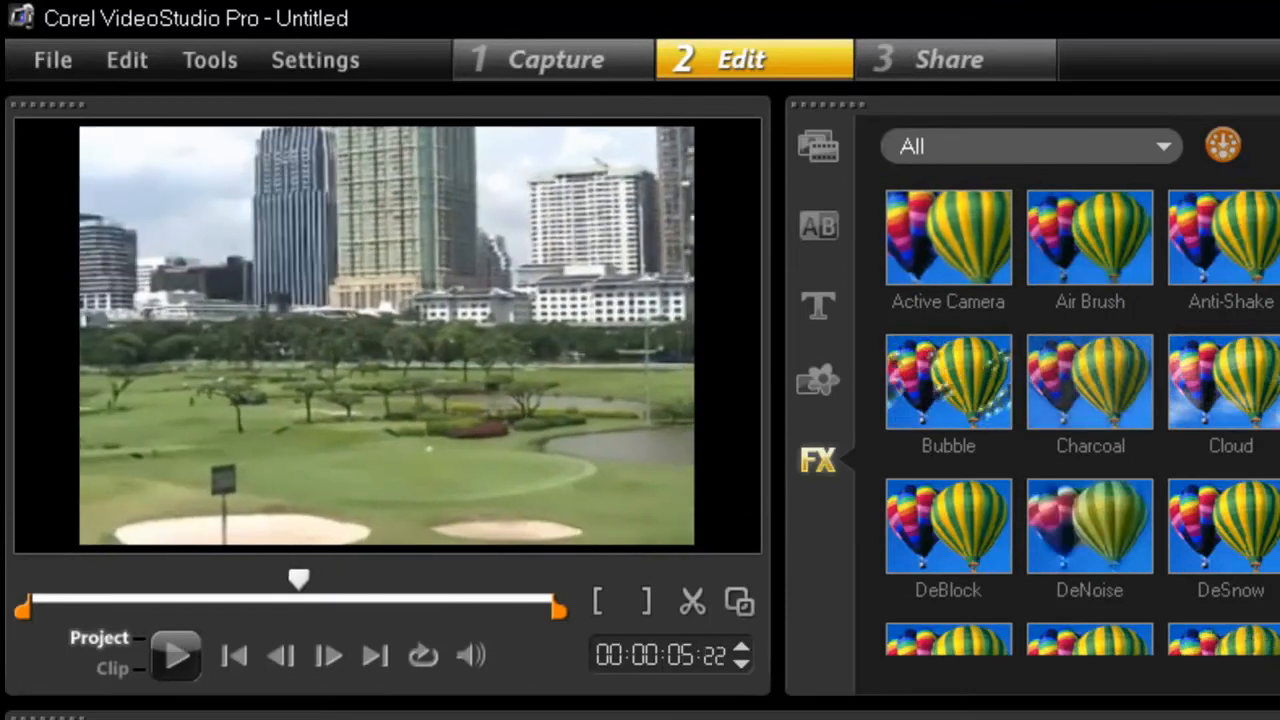
Watch the tapered fireball play over the golf course and reselect the overlay clip
left_click_drag(300, 578, 160, 578)
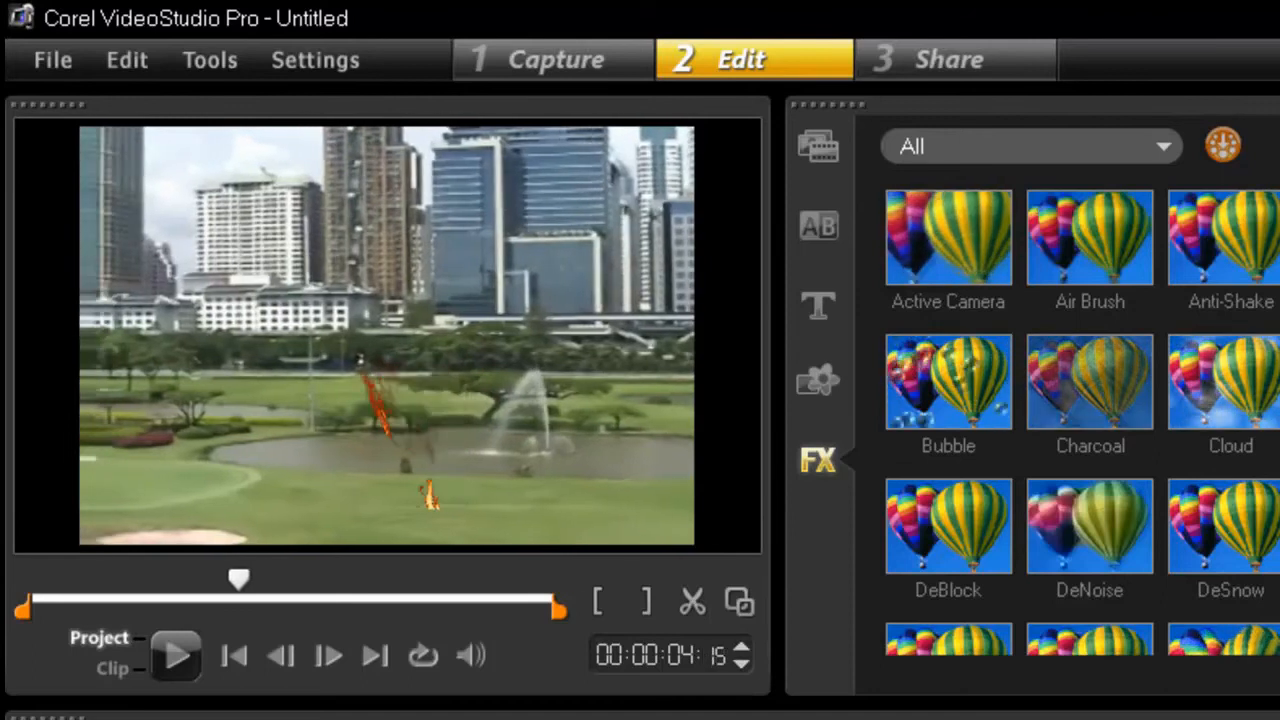
left_click(176, 655)
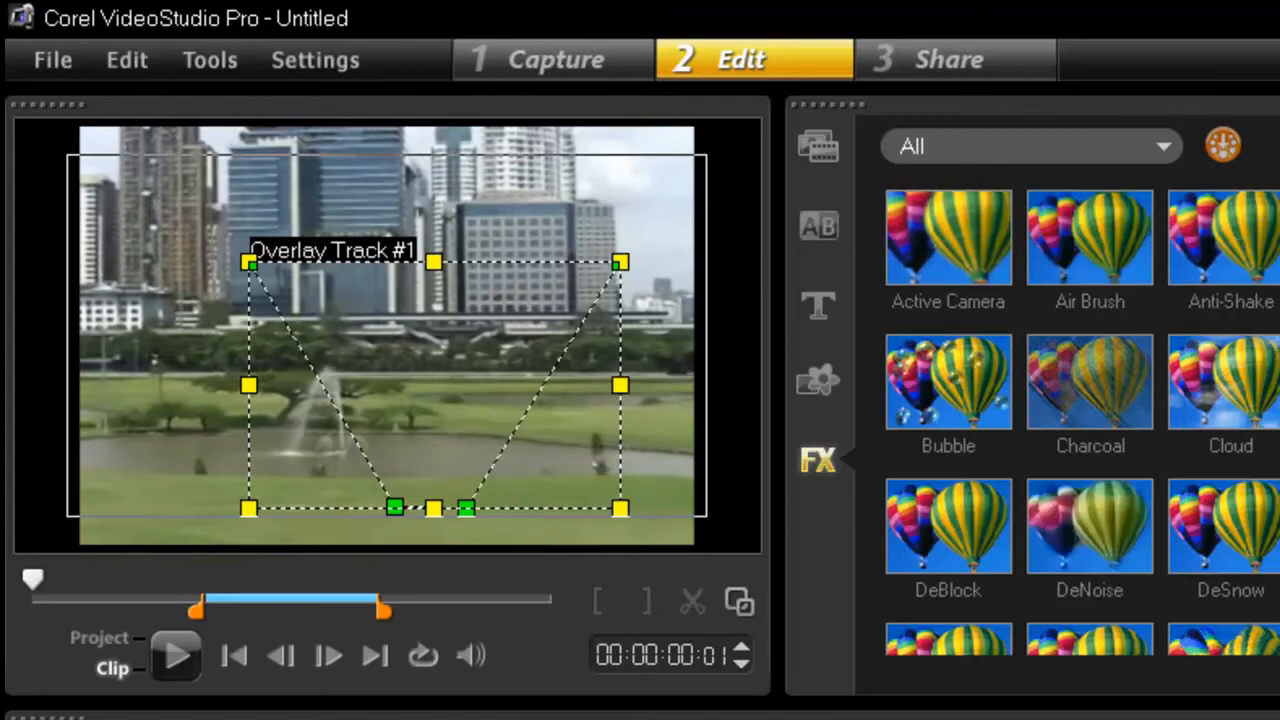
mouse_move(285, 625)
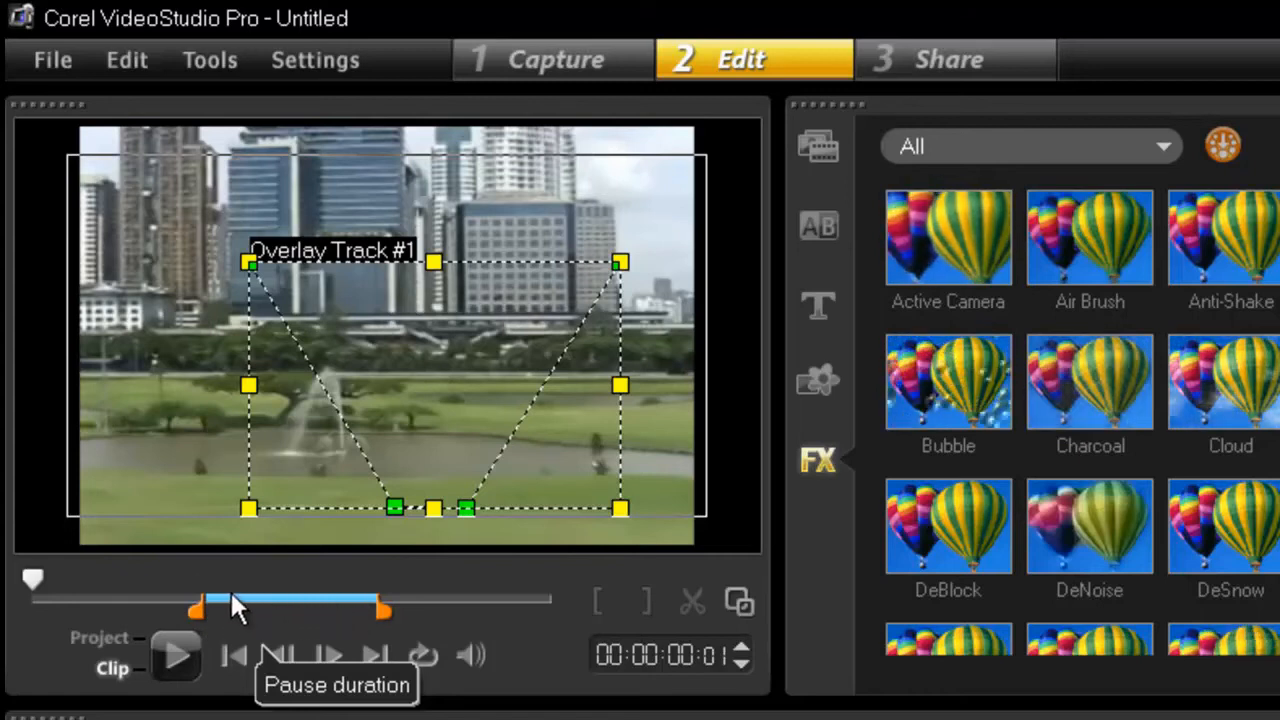
mouse_move(350, 618)
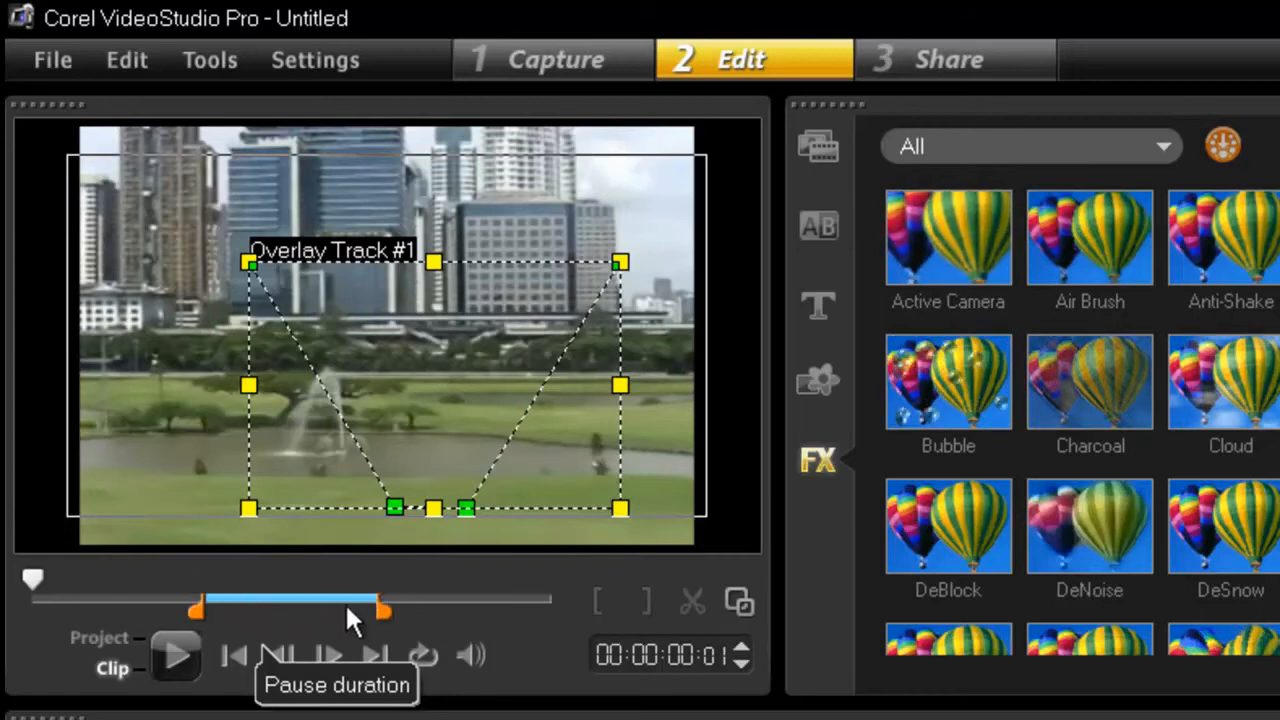
mouse_move(320, 635)
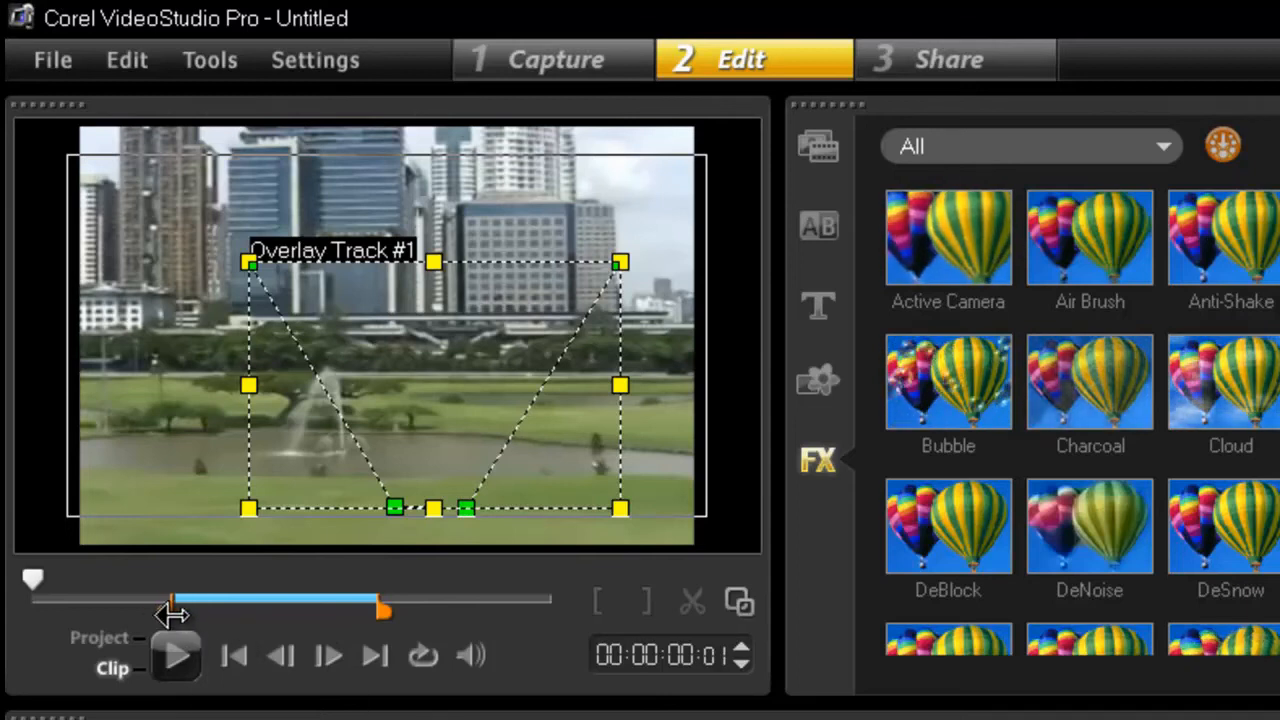
Move Explosion_07's start and end trim markers outward to keep its full length
left_click_drag(170, 607, 25, 607)
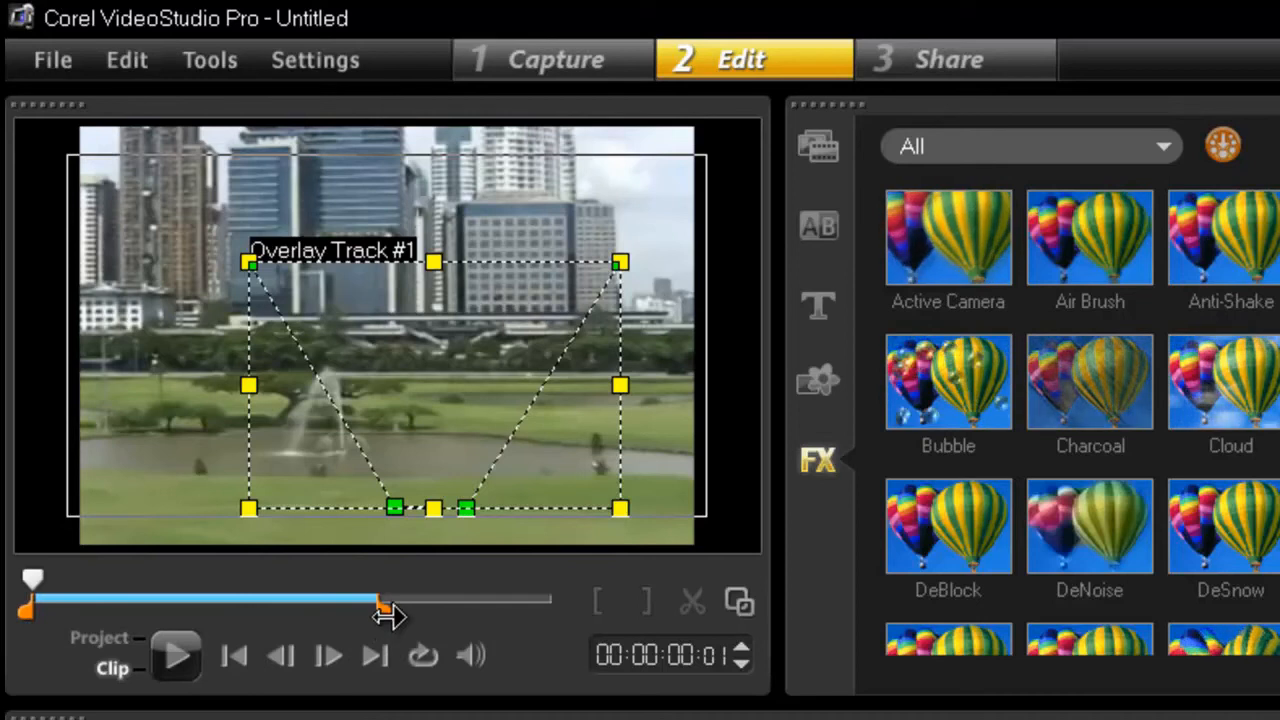
left_click_drag(380, 603, 185, 603)
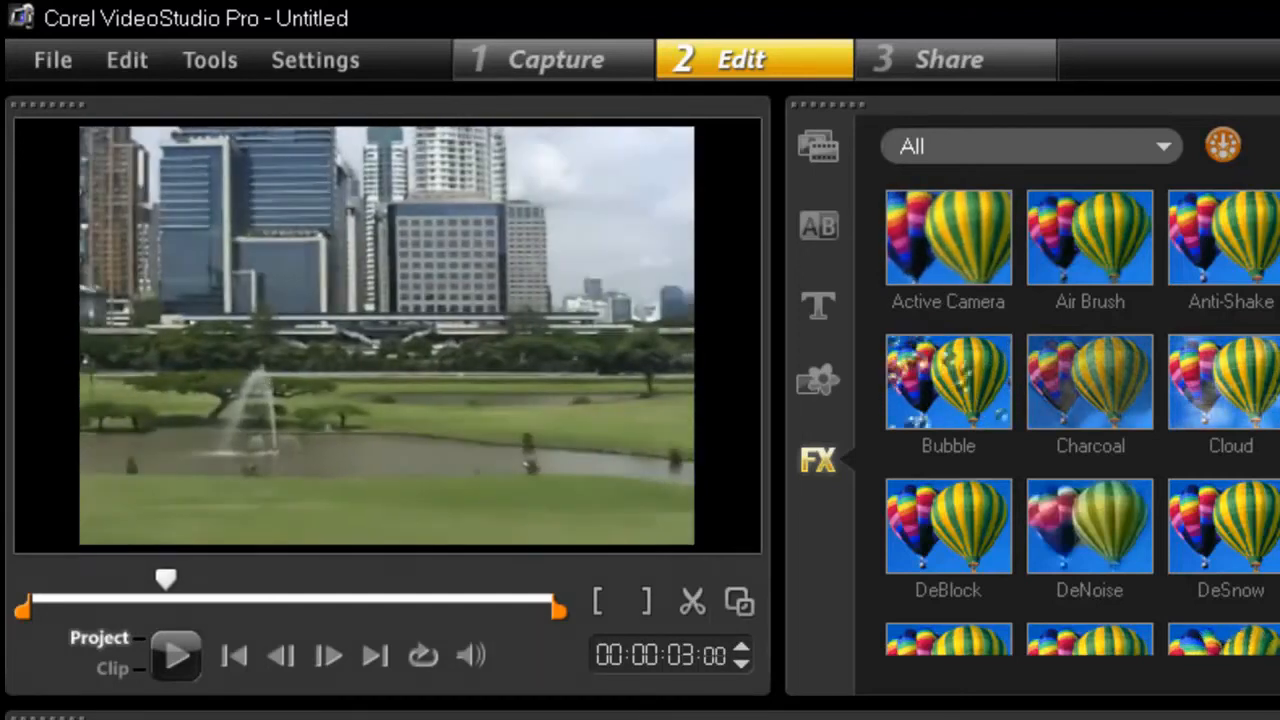
Place a second Explosion_07 on Overlay Track #2 starting around six seconds
left_click(176, 655)
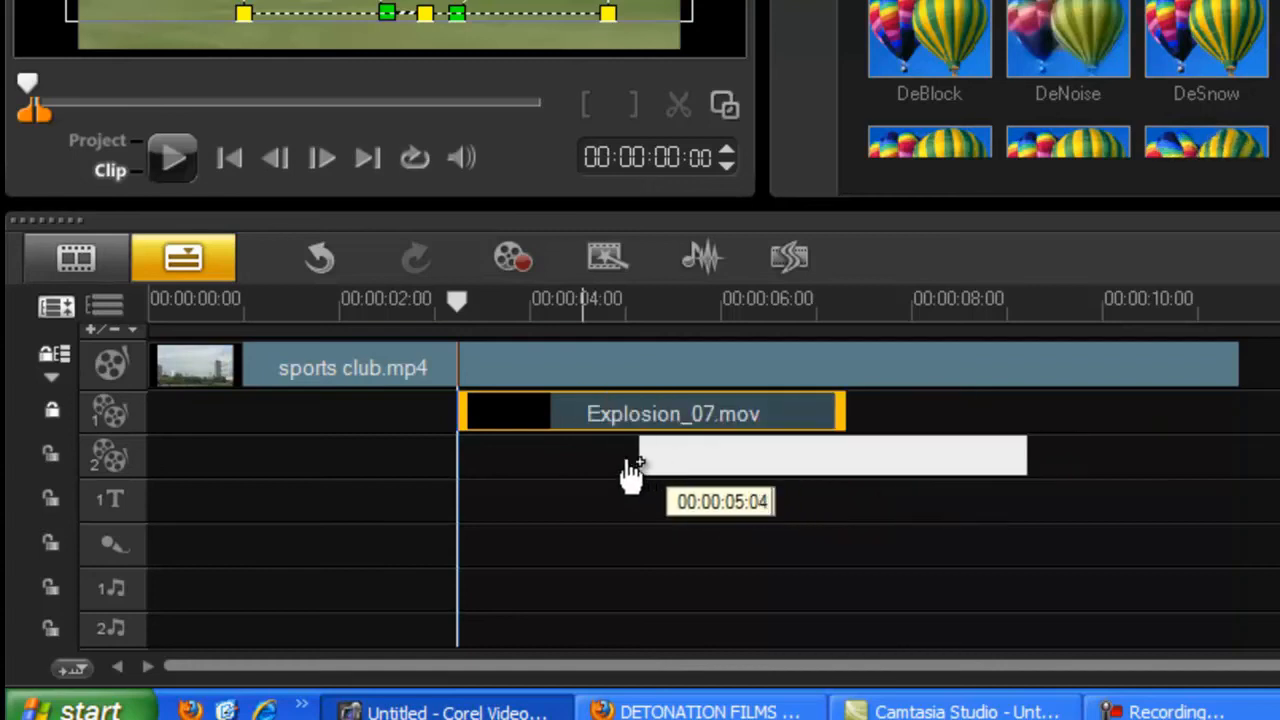
left_click_drag(635, 465, 775, 475)
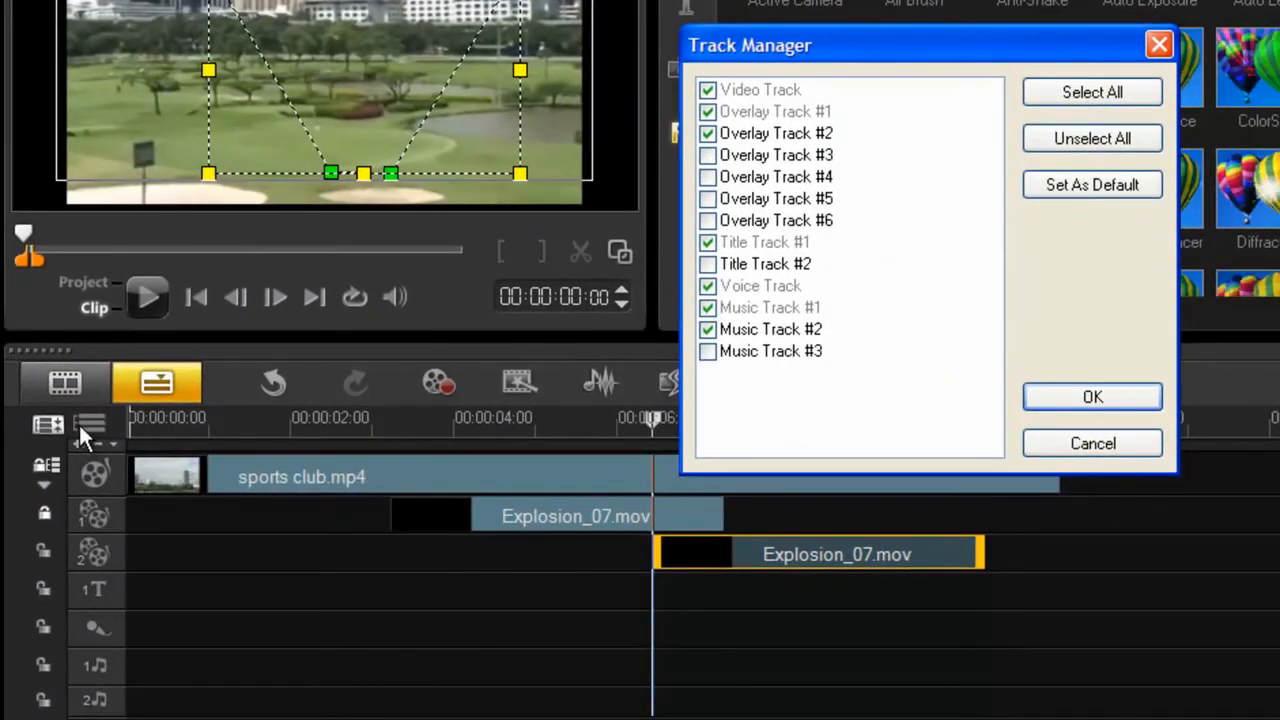
mouse_move(693, 178)
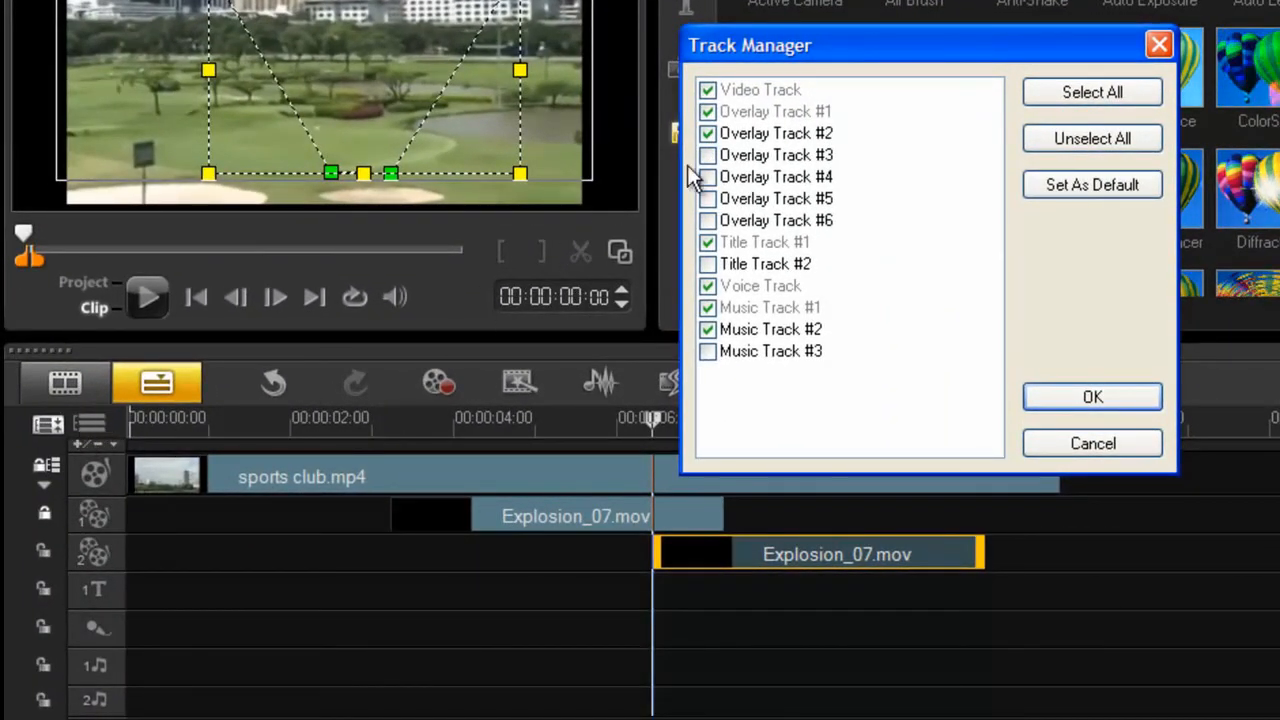
Enable Overlay Track #3 in Track Manager and confirm
left_click(707, 155)
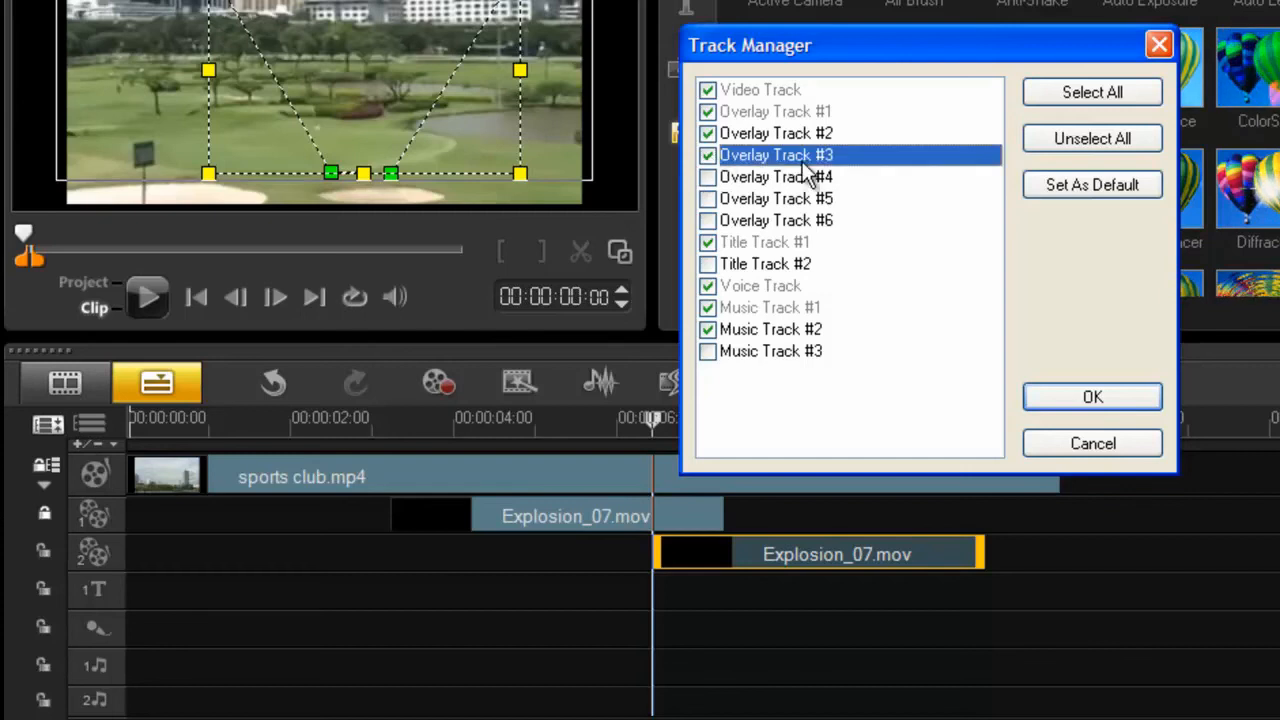
left_click(1092, 396)
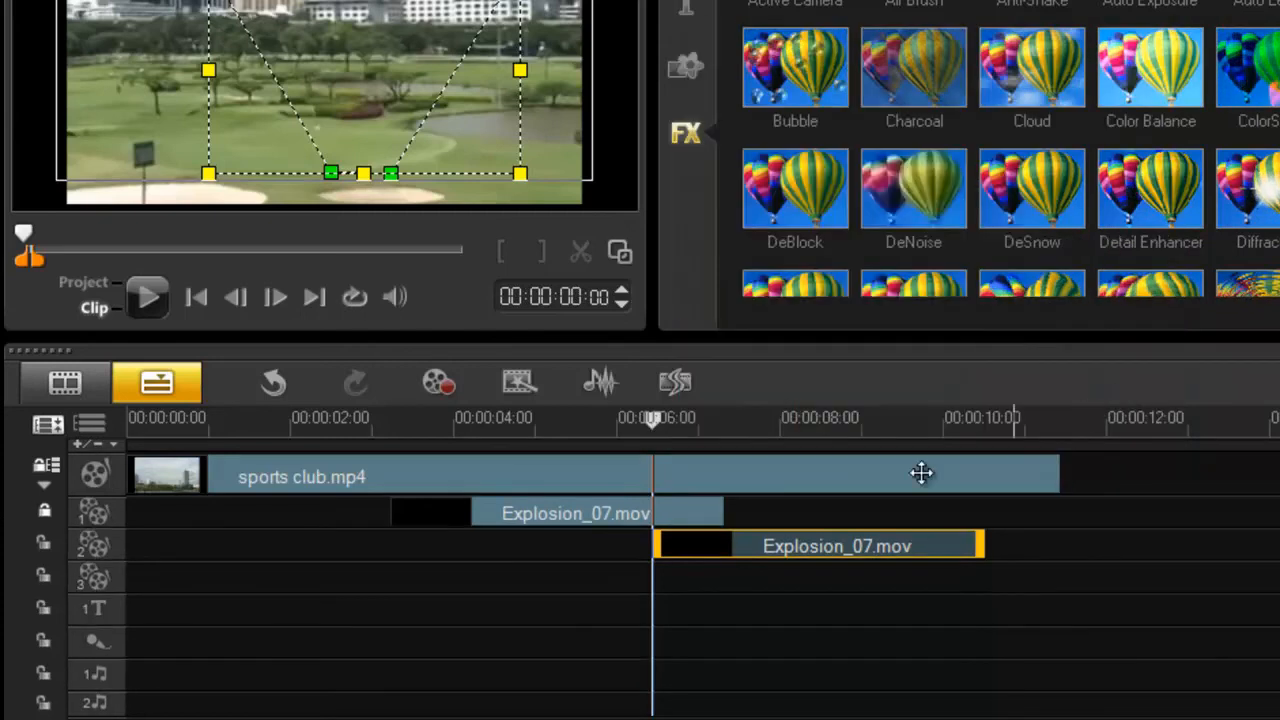
mouse_move(95, 585)
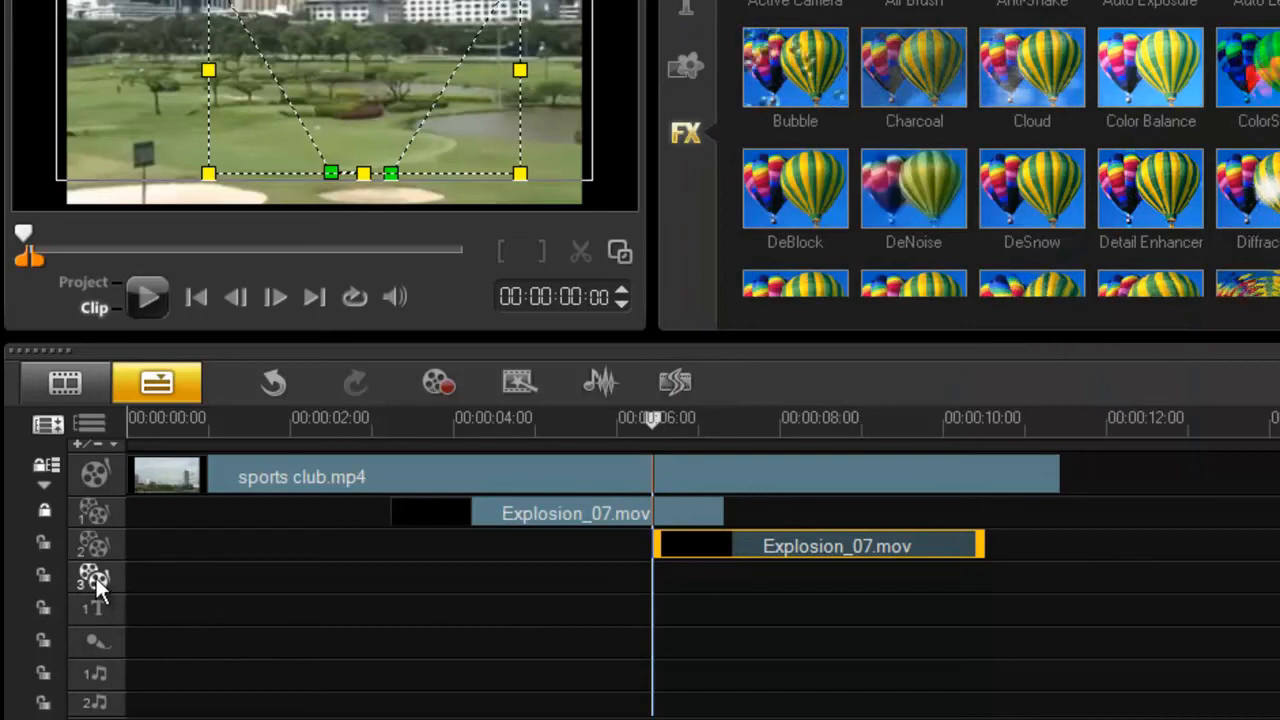
mouse_move(990, 590)
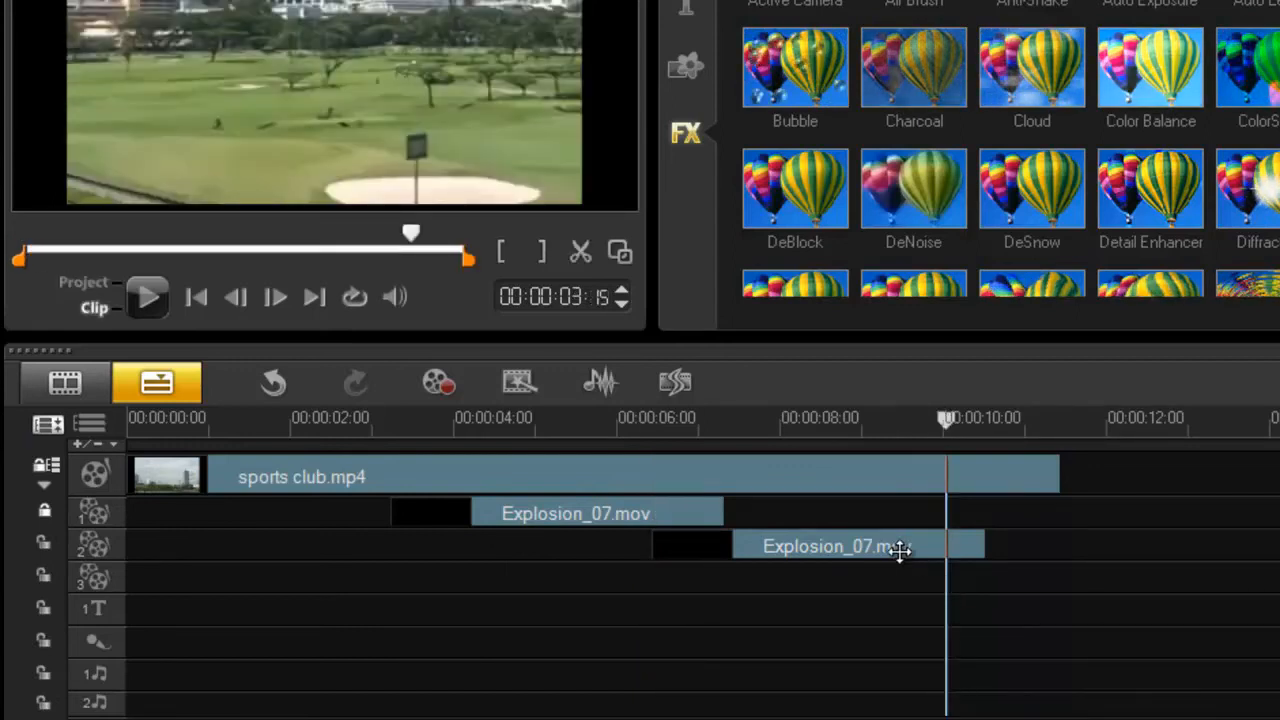
left_click(860, 546)
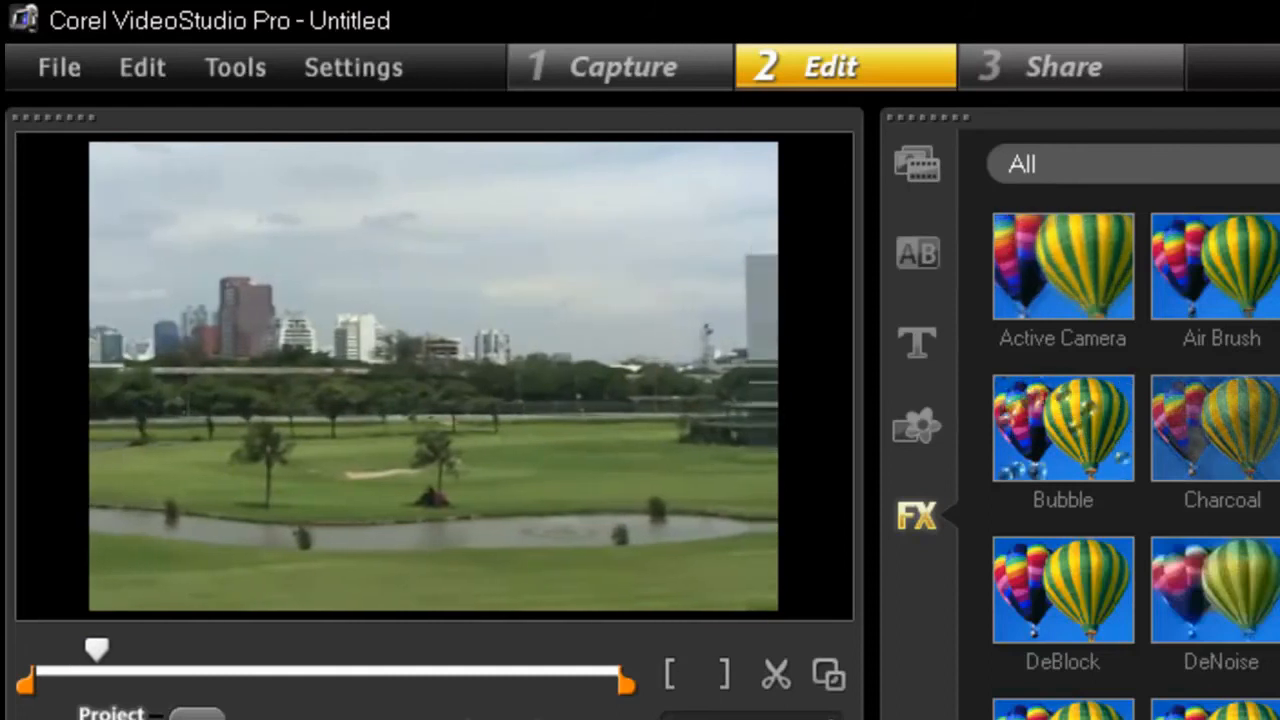
Drag the explosion mp3 sound file into the media library's sound folder
left_click_drag(95, 650, 235, 650)
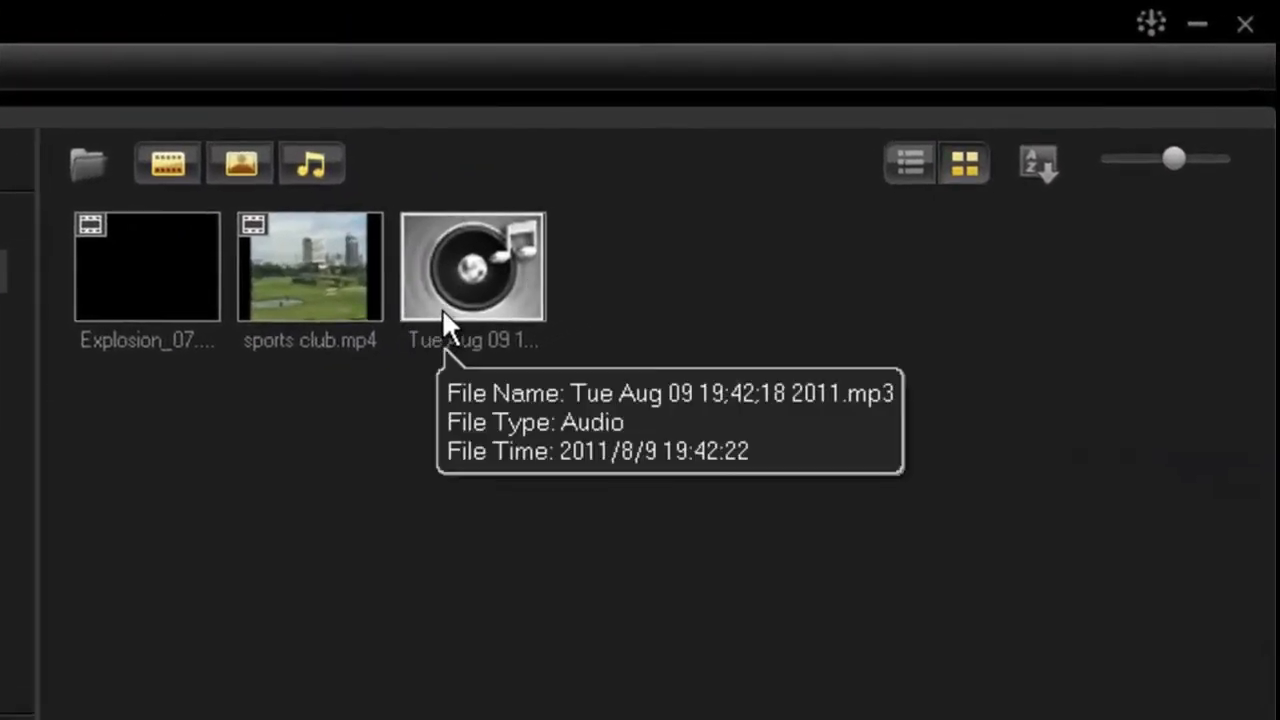
Place the explosion mp3 from the library onto the Music Track near the 4-second mark
left_click(472, 265)
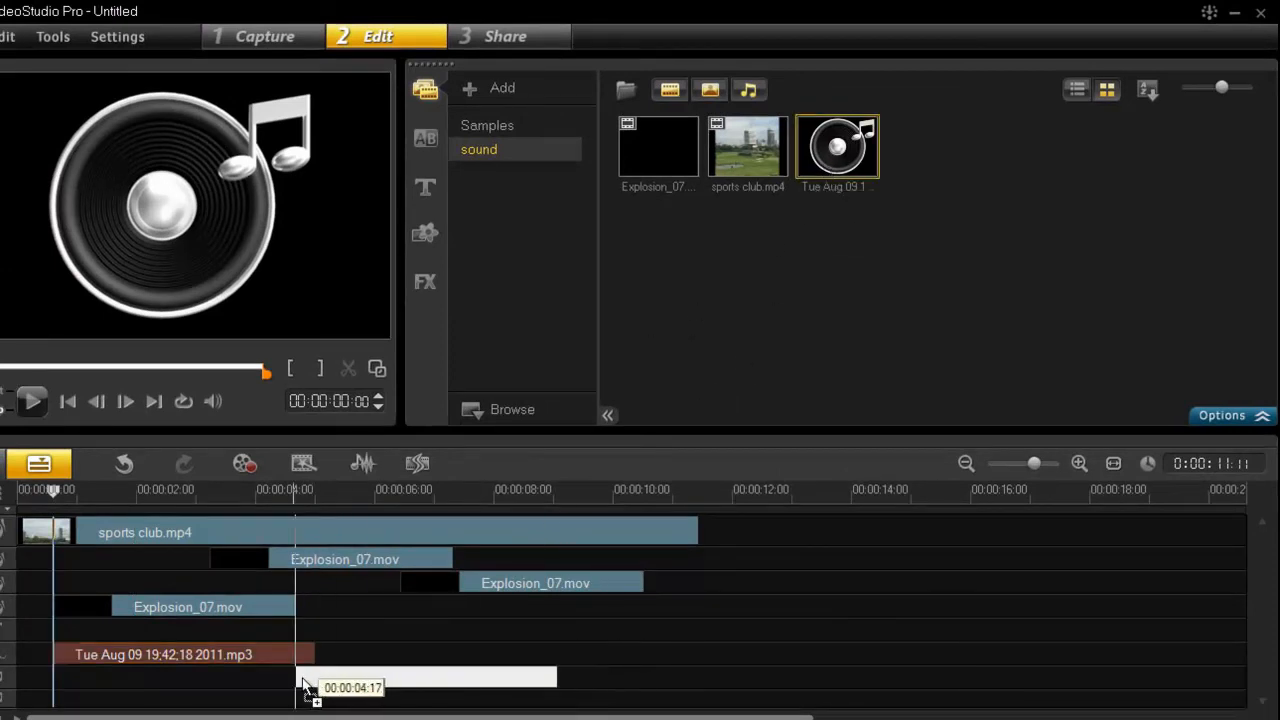
left_click_drag(305, 687, 215, 687)
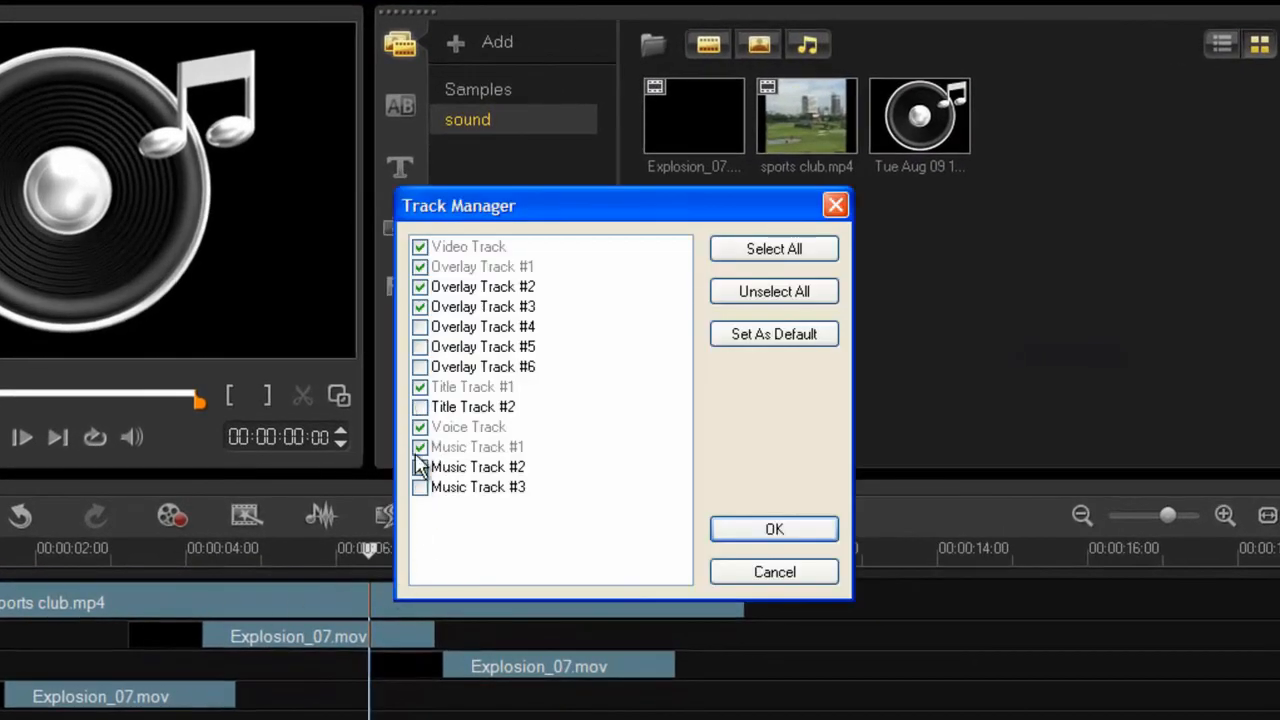
Enable a second music track in Track Manager and play the finished golf course project
left_click(419, 467)
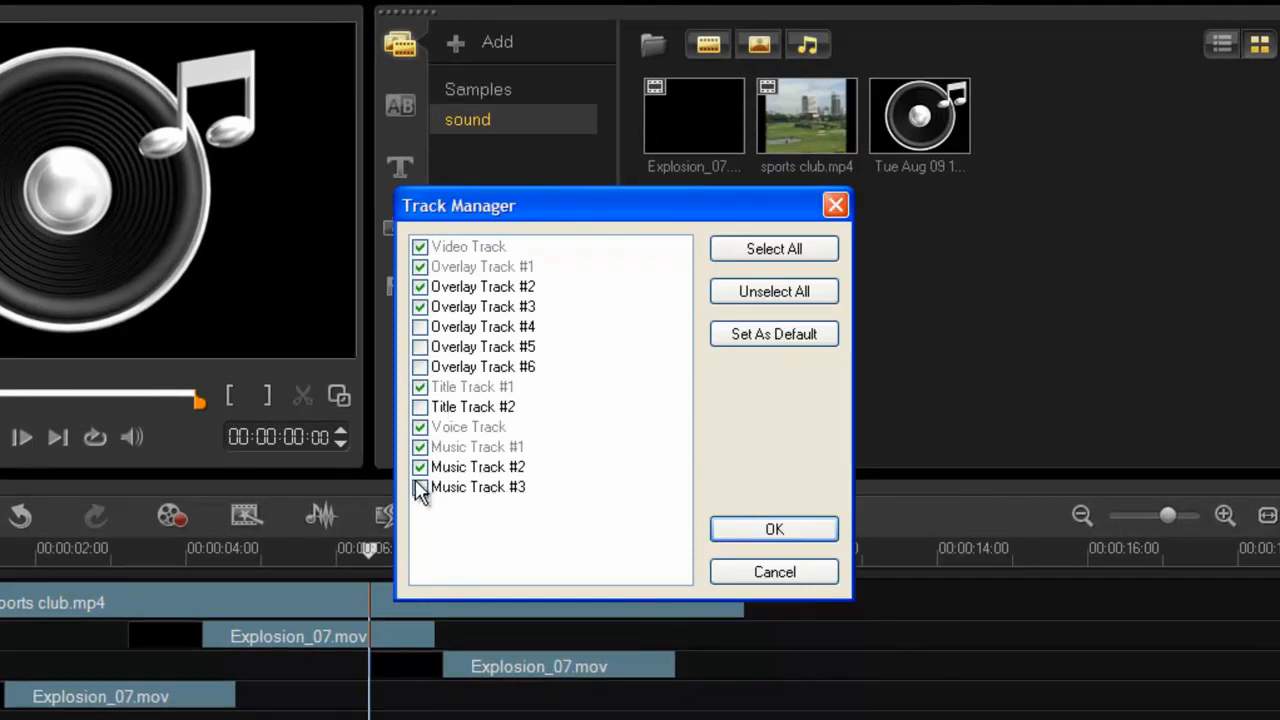
left_click(774, 529)
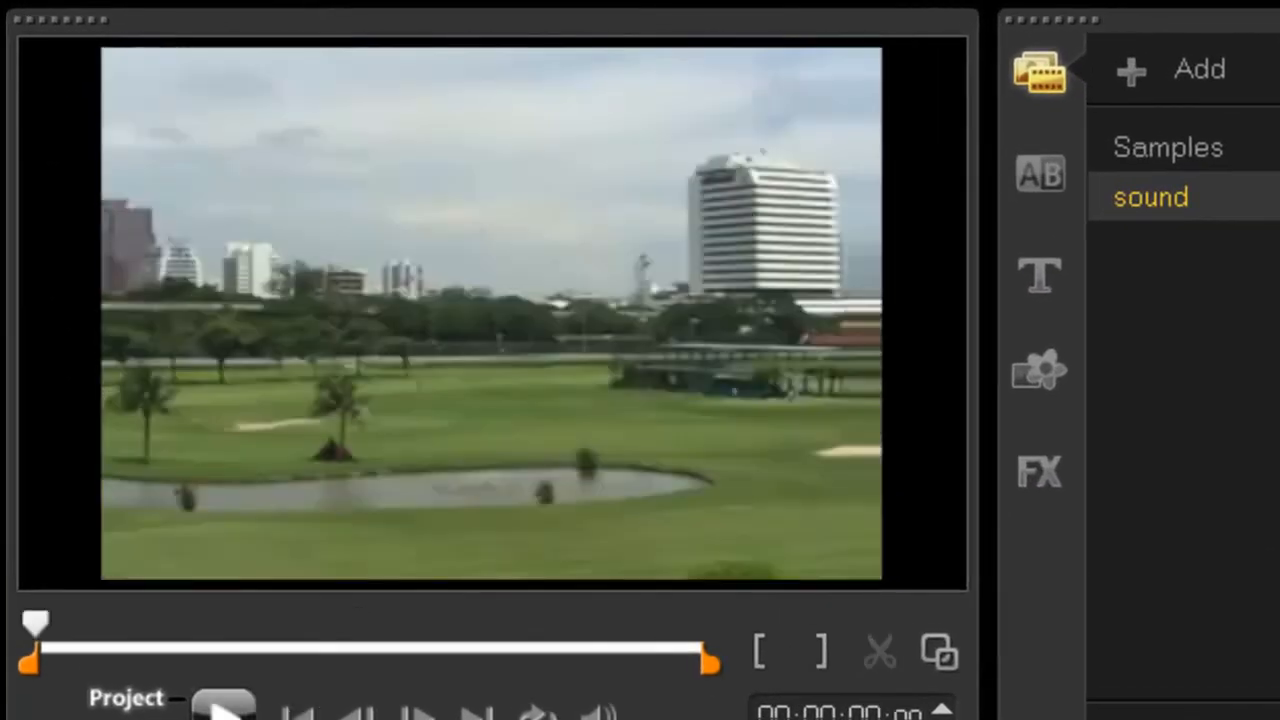
left_click(222, 705)
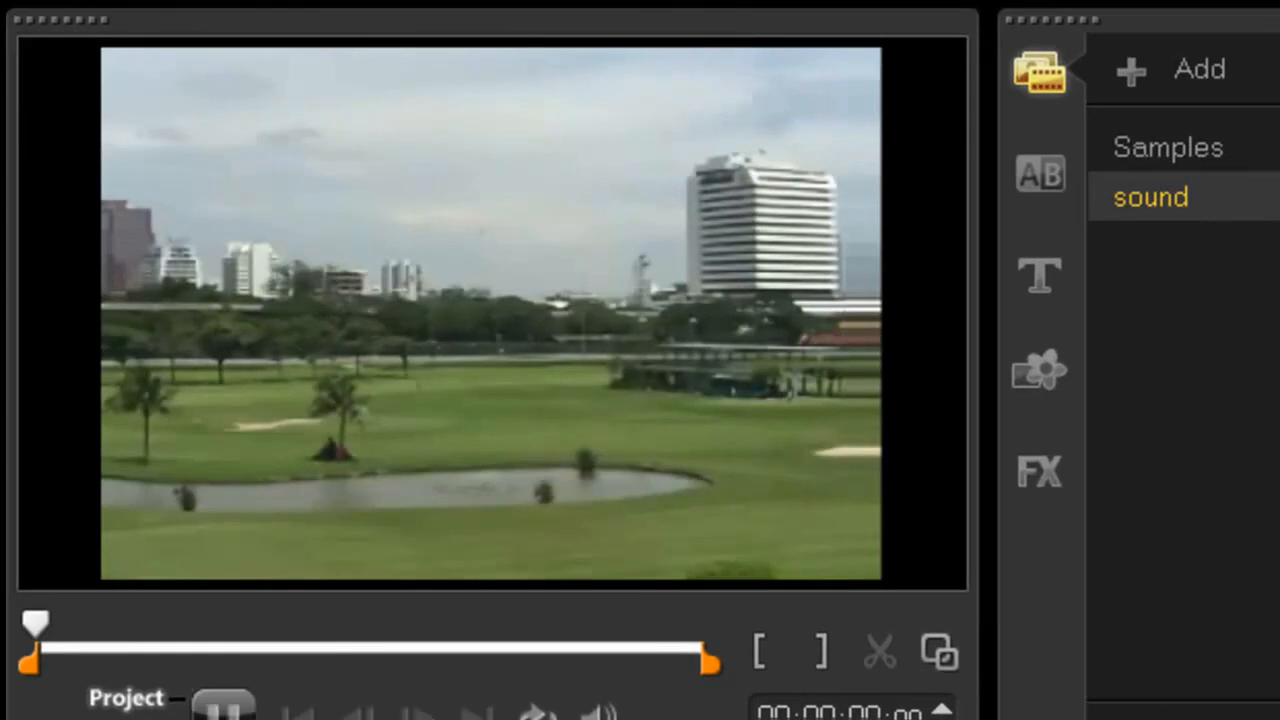